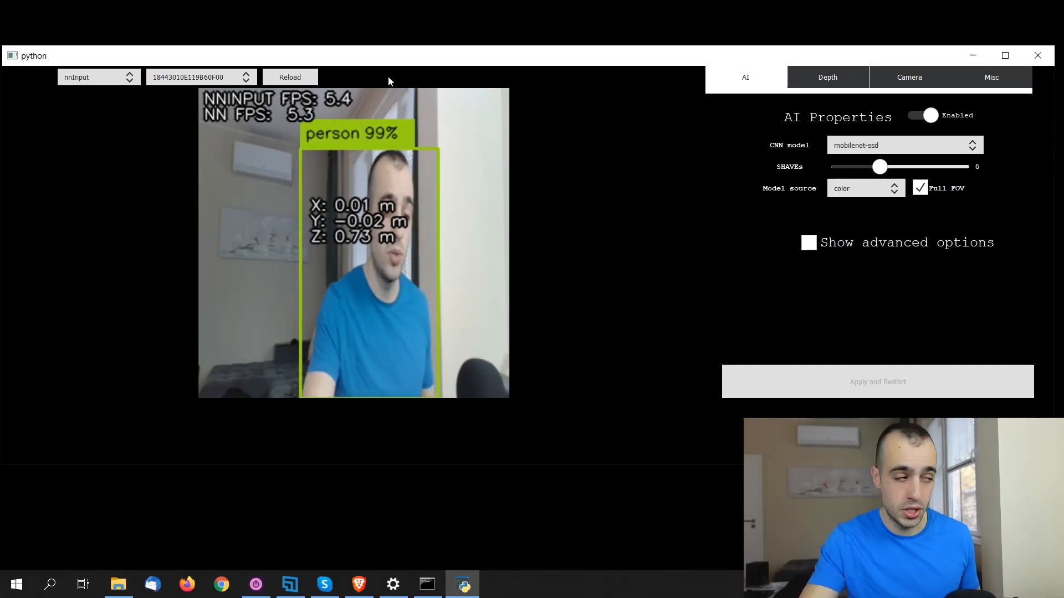
Step: Open the top-left preview stream dropdown and choose a stream from the list
click(98, 76)
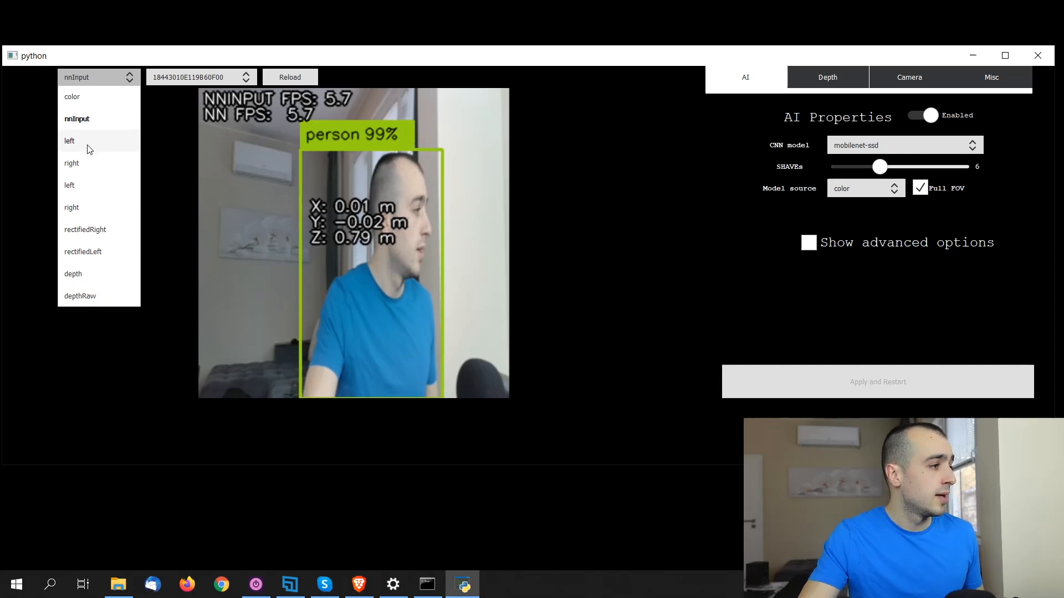
click(68, 140)
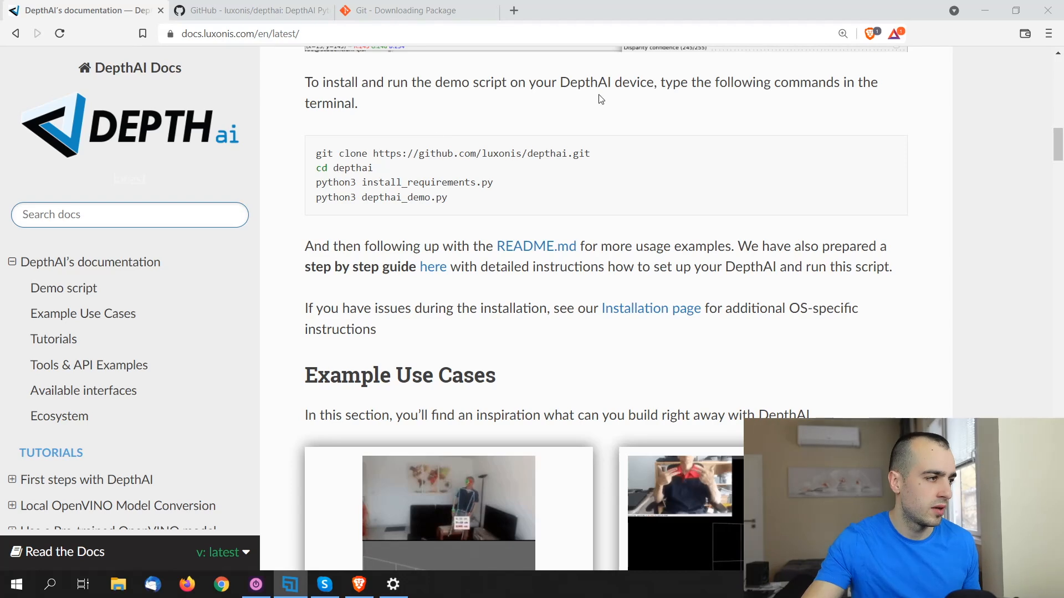
mouse_move(750, 123)
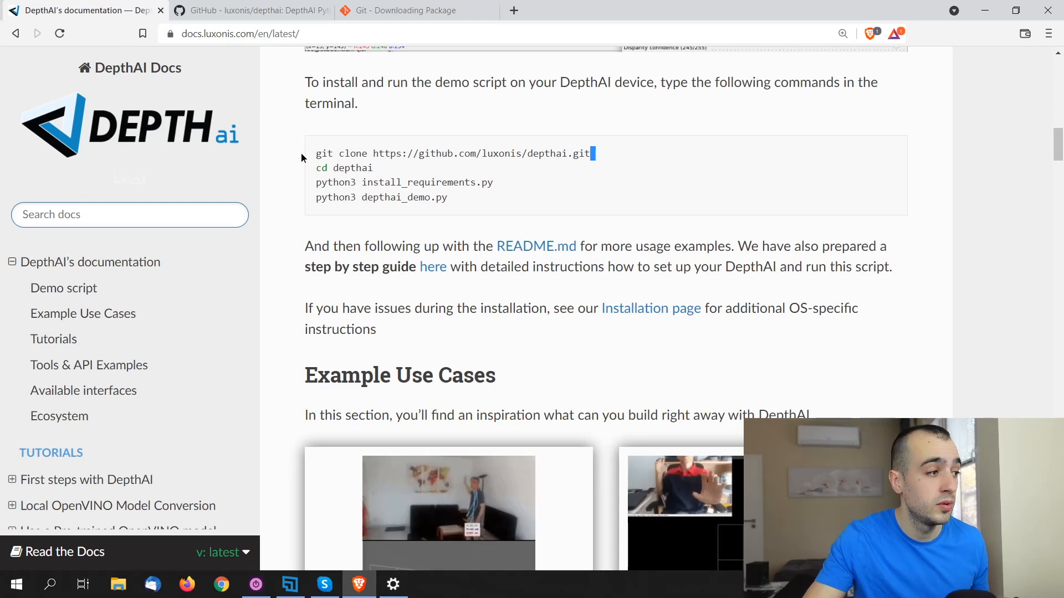
triple_click(452, 153)
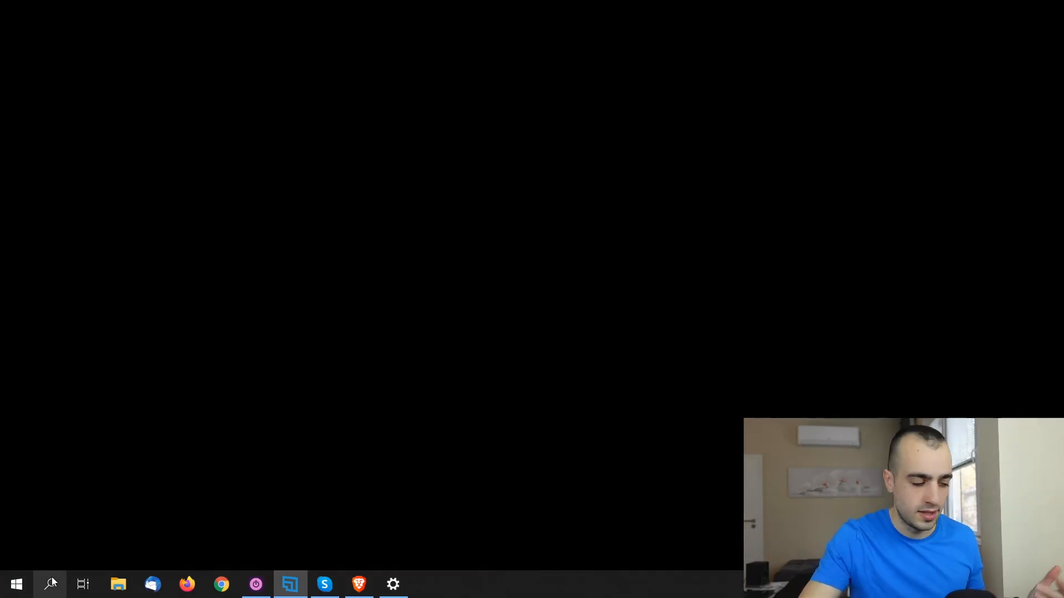
Step: Search for cmd and launch Command Prompt in front of the browser
click(51, 584)
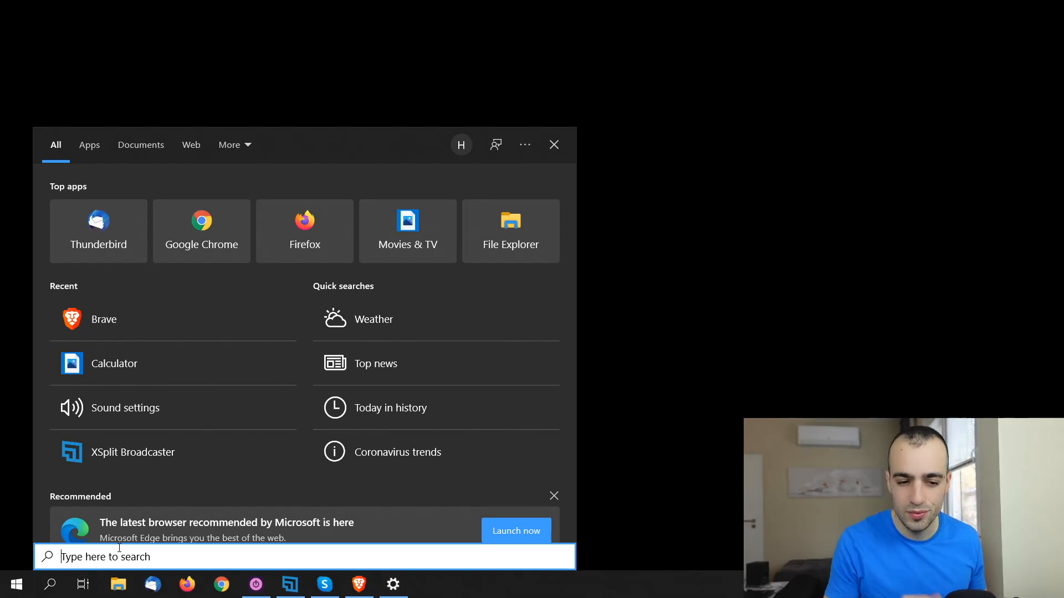
text(cm)
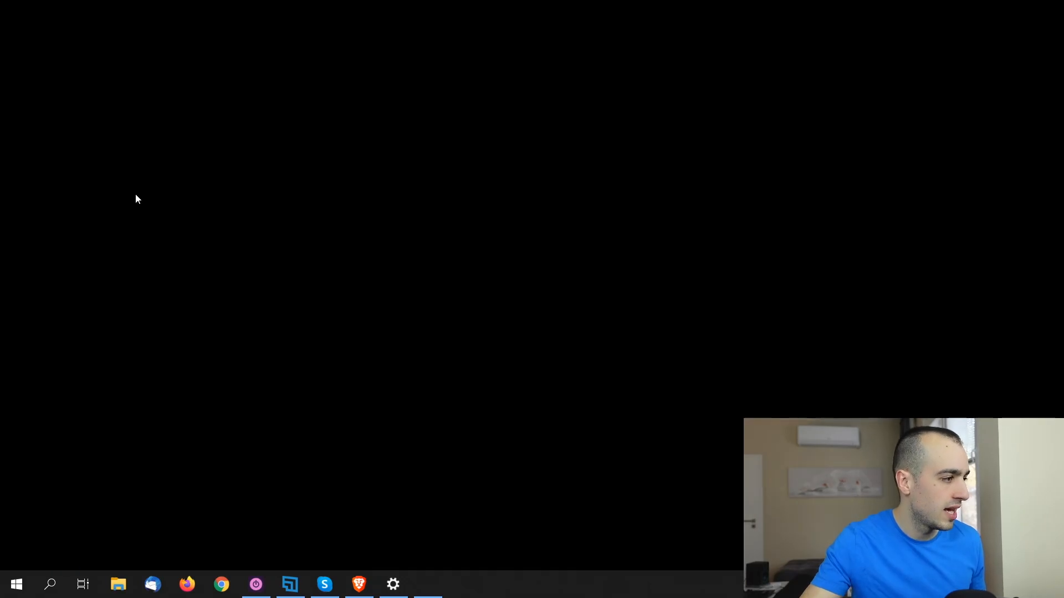
click(427, 584)
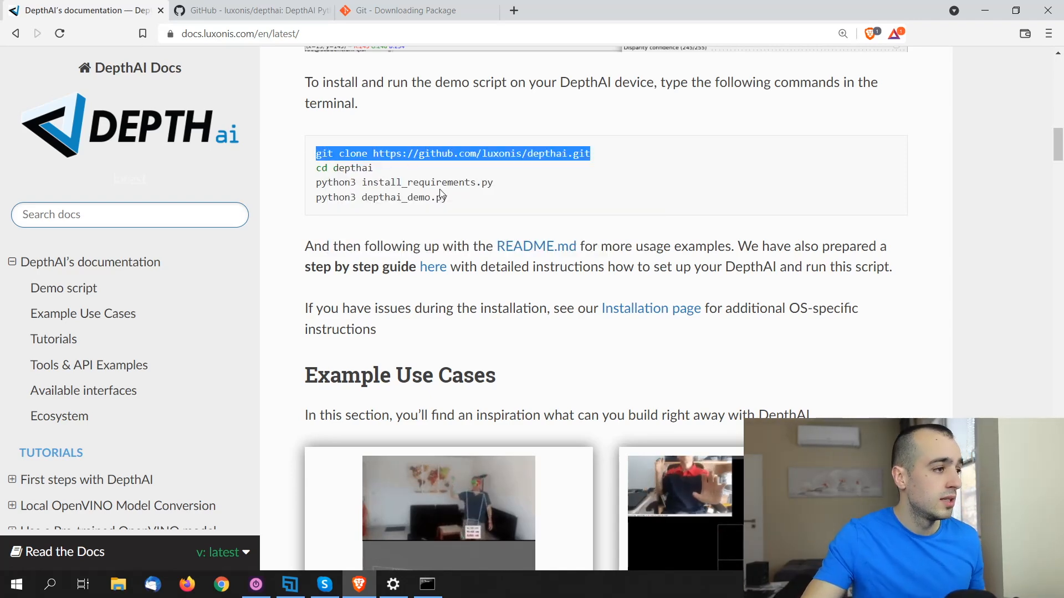
mouse_move(983, 9)
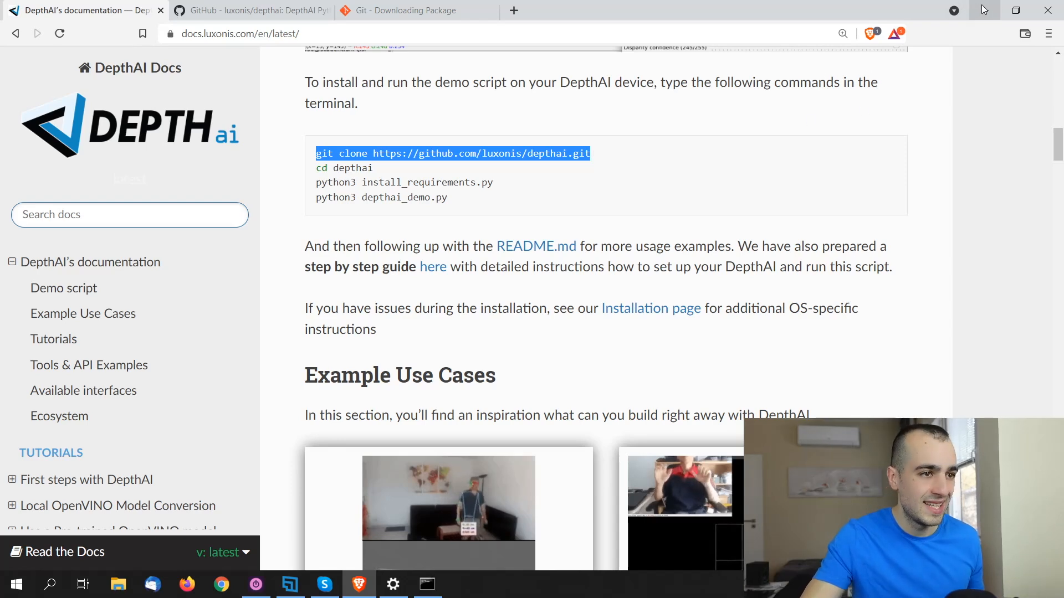
click(427, 584)
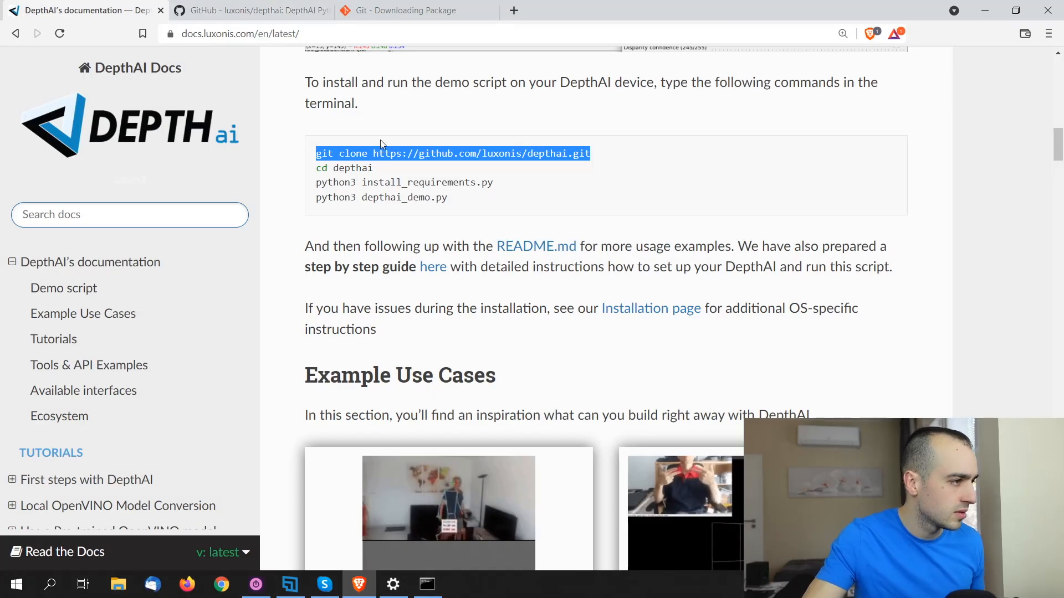
click(426, 584)
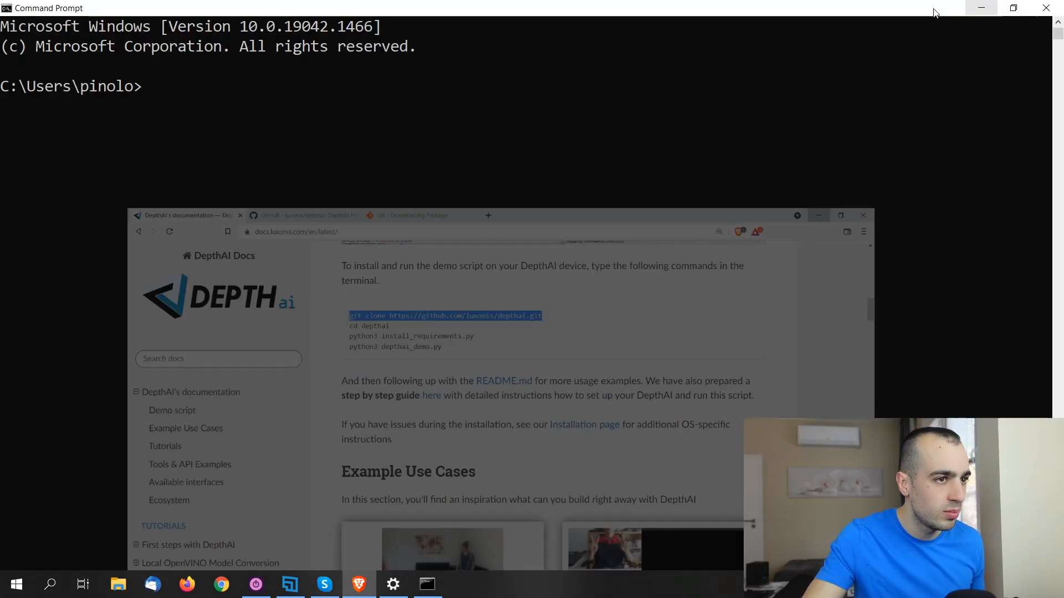
text(git clone https://github.com/luxonis/depthai.git)
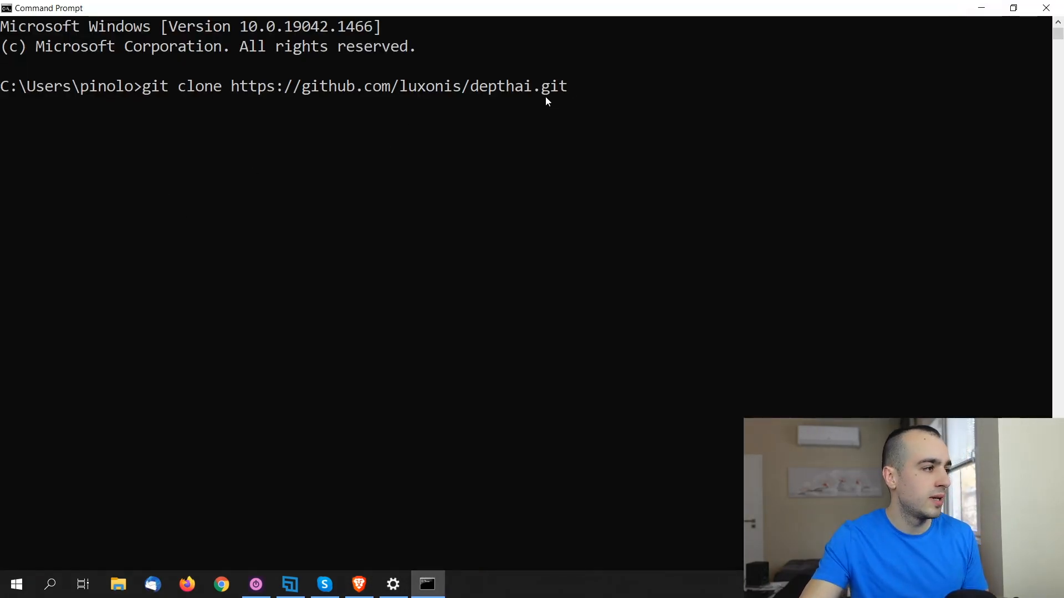
mouse_move(277, 117)
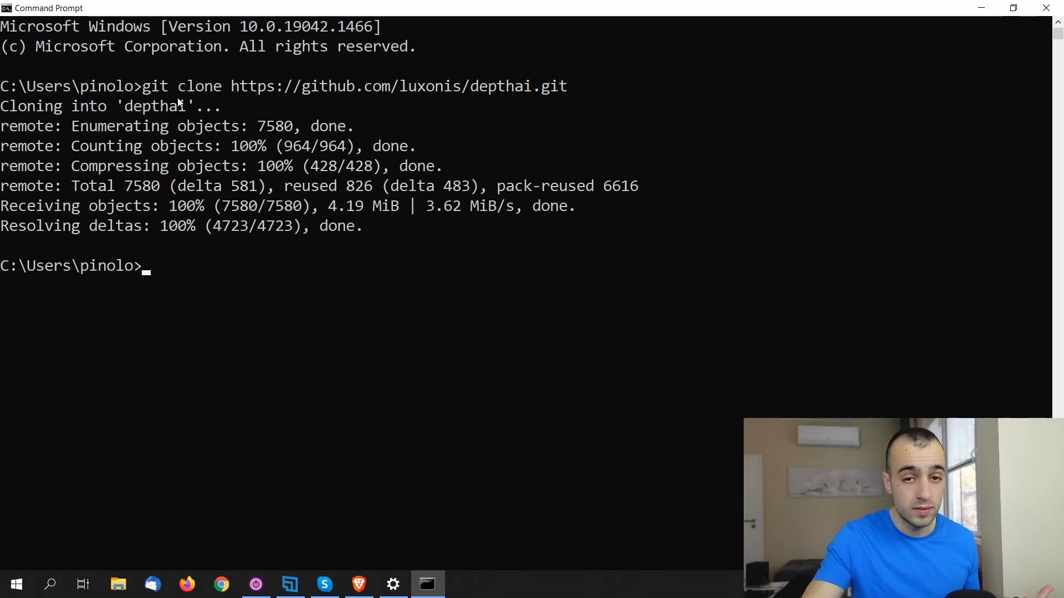
mouse_move(229, 88)
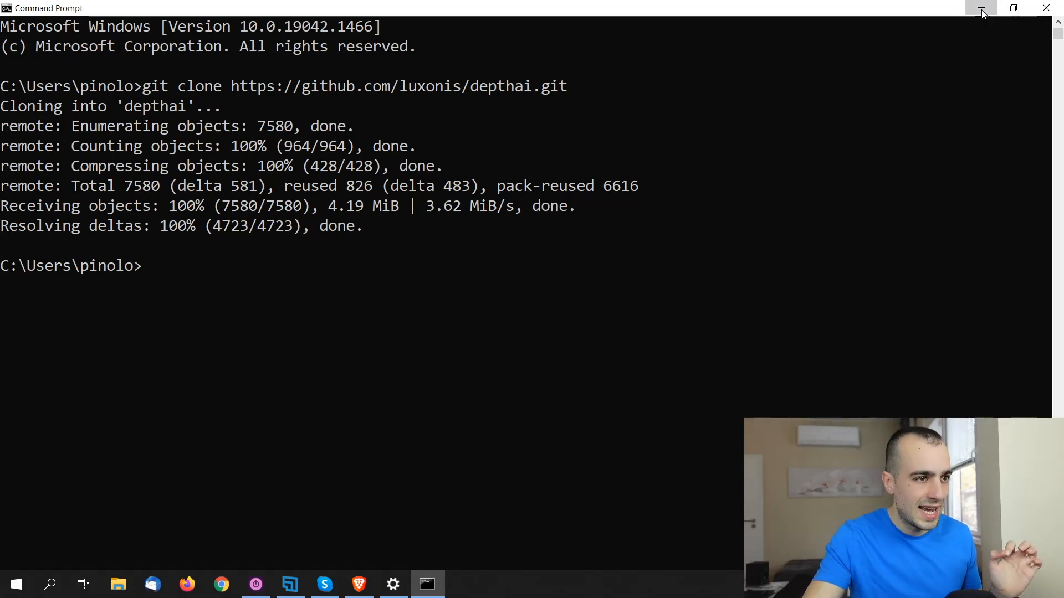
Step: Minimize the terminal and switch Brave to the Git for Windows download tab
click(982, 12)
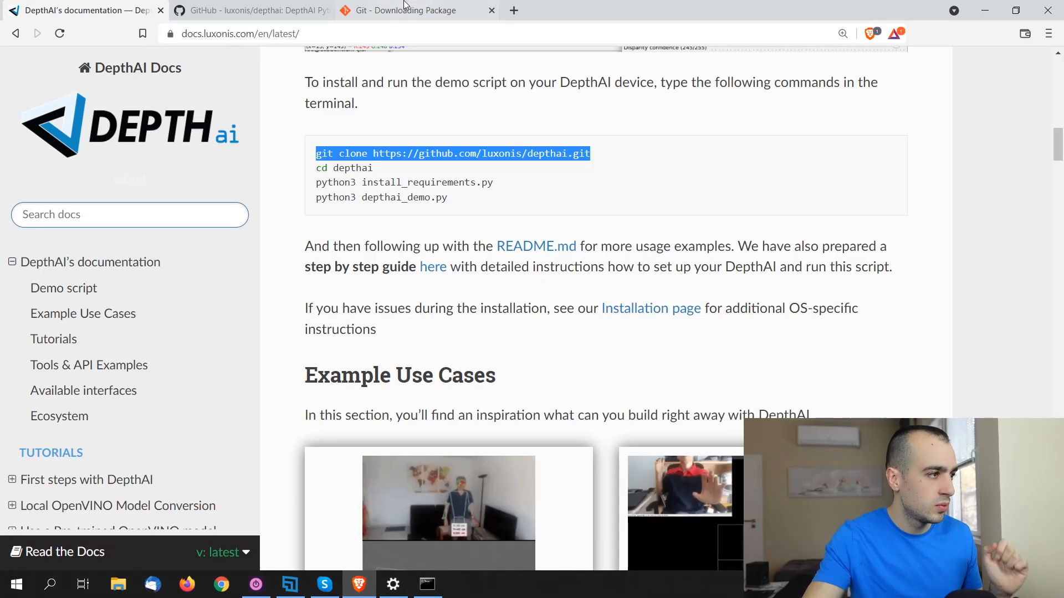
click(407, 10)
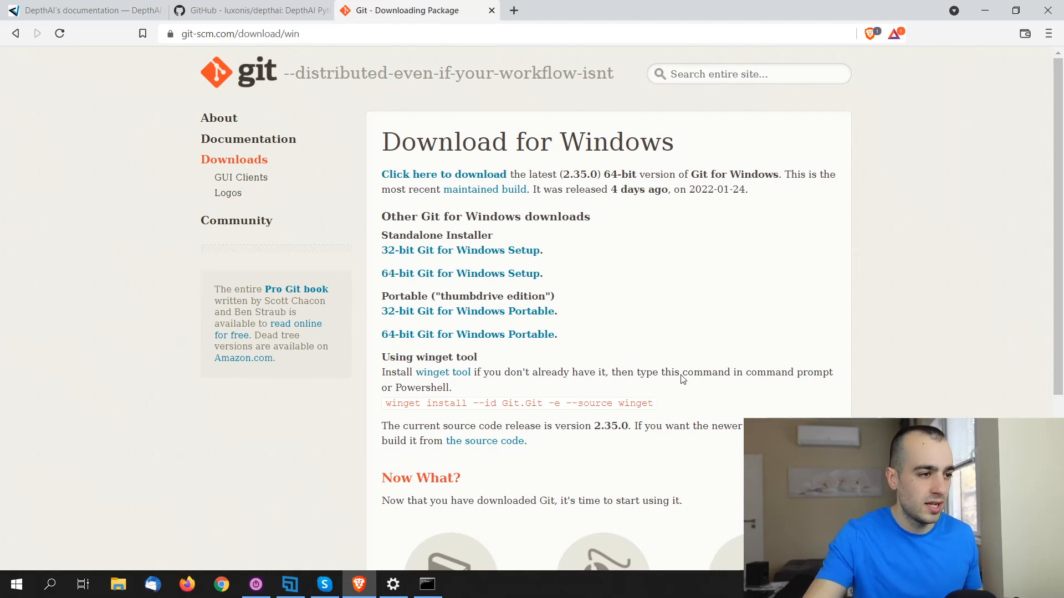
mouse_move(704, 350)
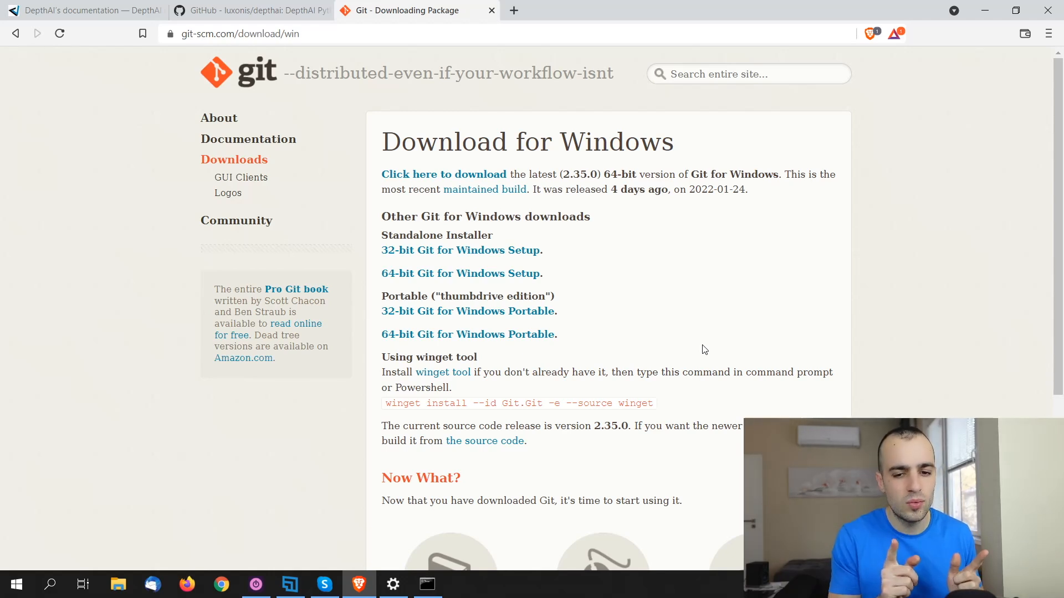
mouse_move(288, 89)
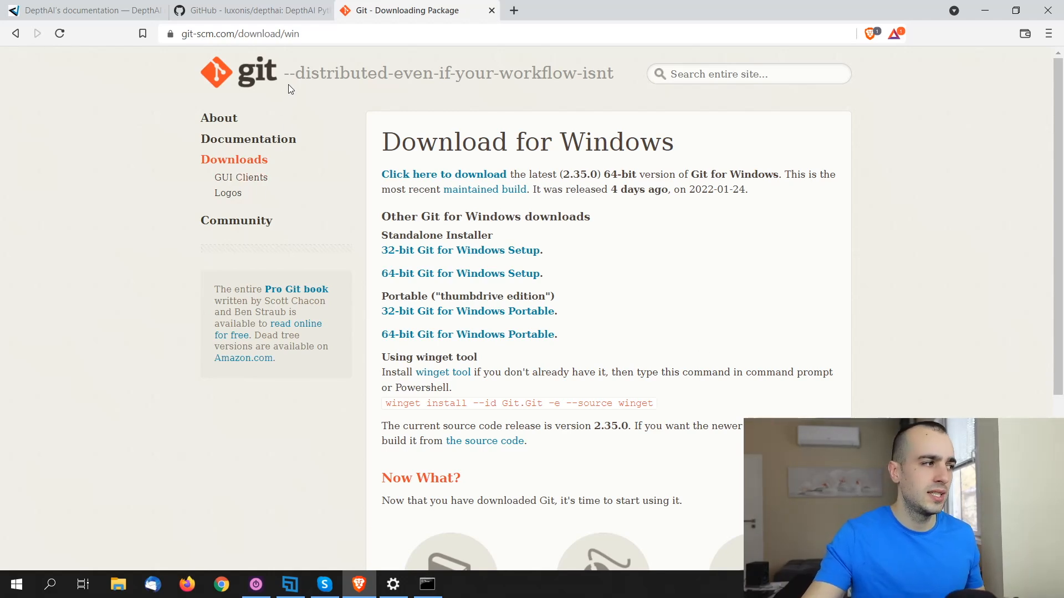
mouse_move(970, 170)
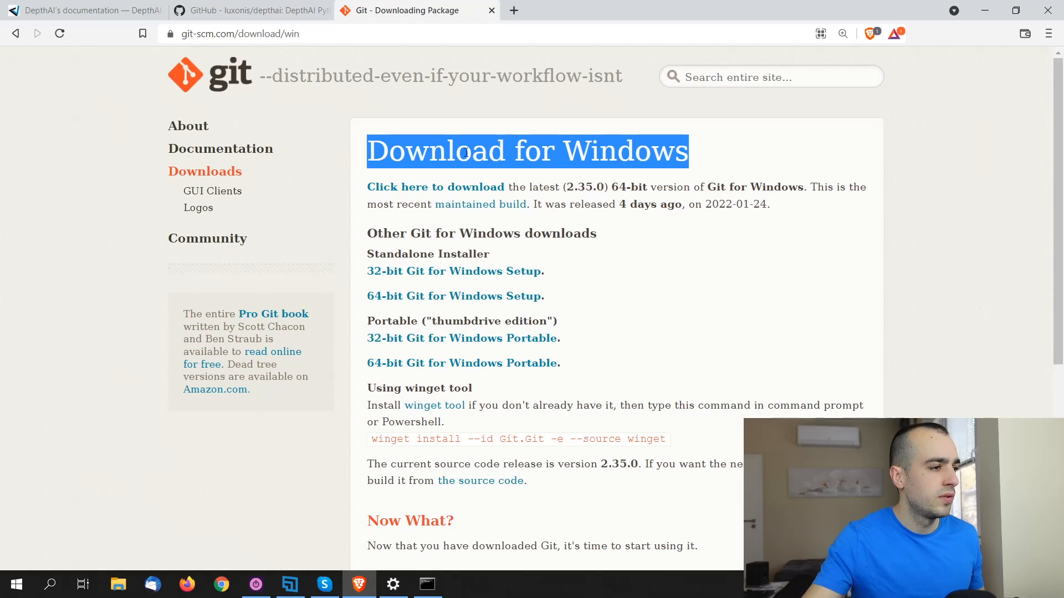
mouse_move(421, 185)
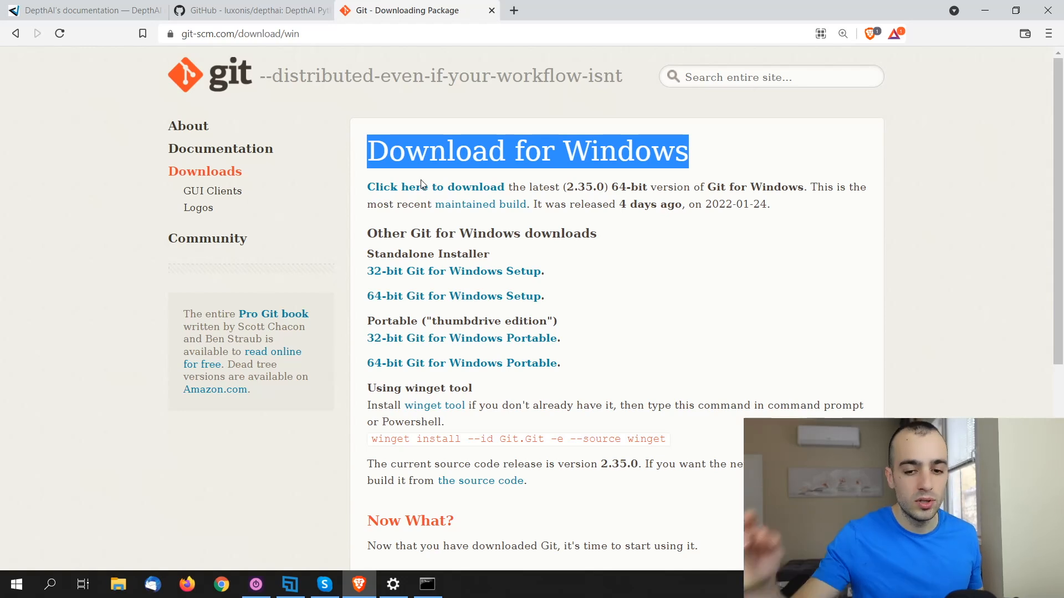
mouse_move(916, 25)
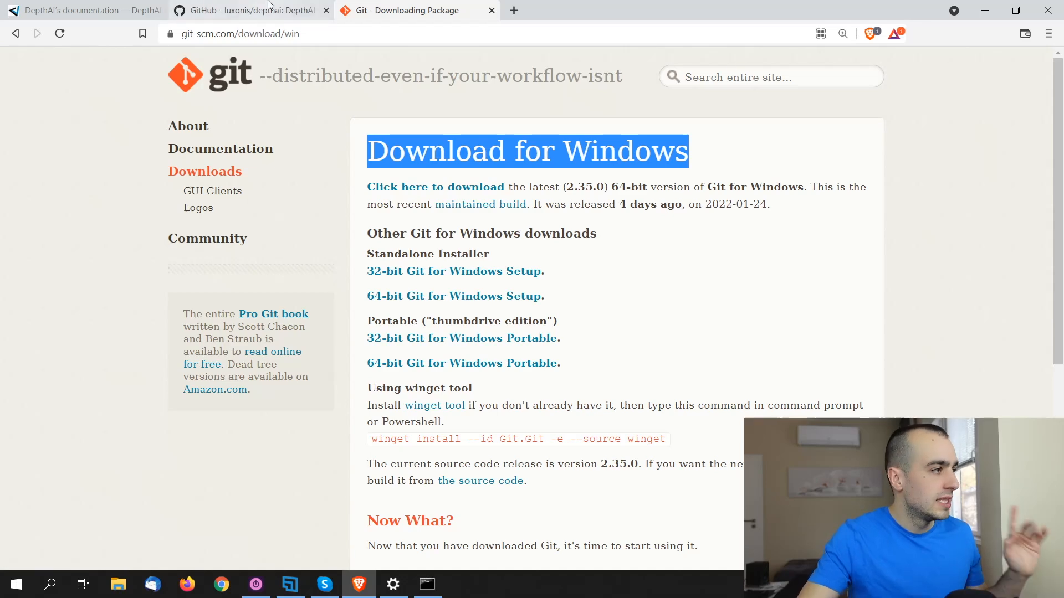
Step: Change the Command Prompt directory into the cloned depthai folder with cd depthai
click(81, 10)
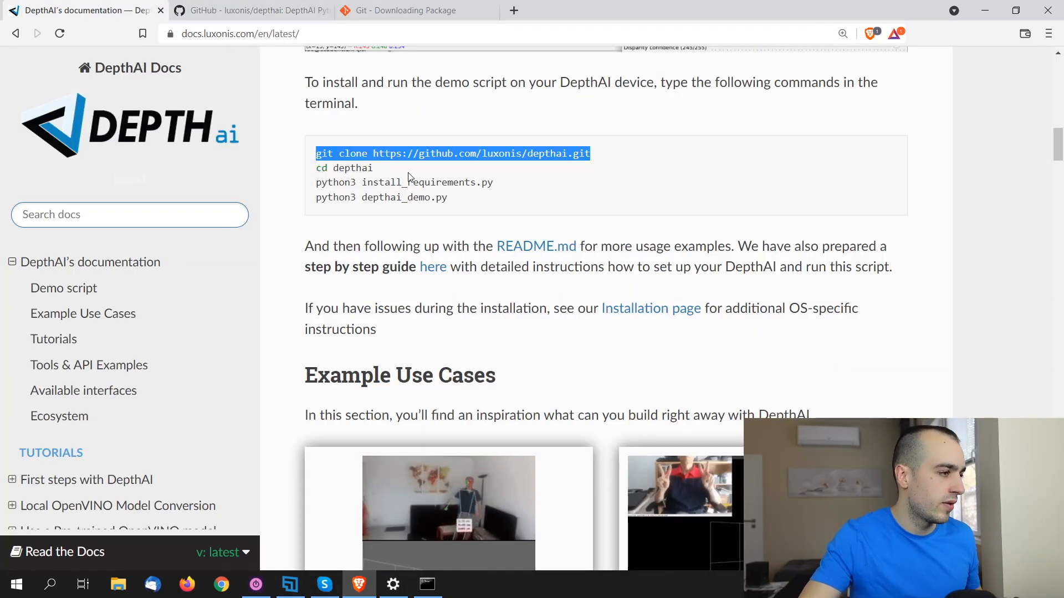
mouse_move(399, 182)
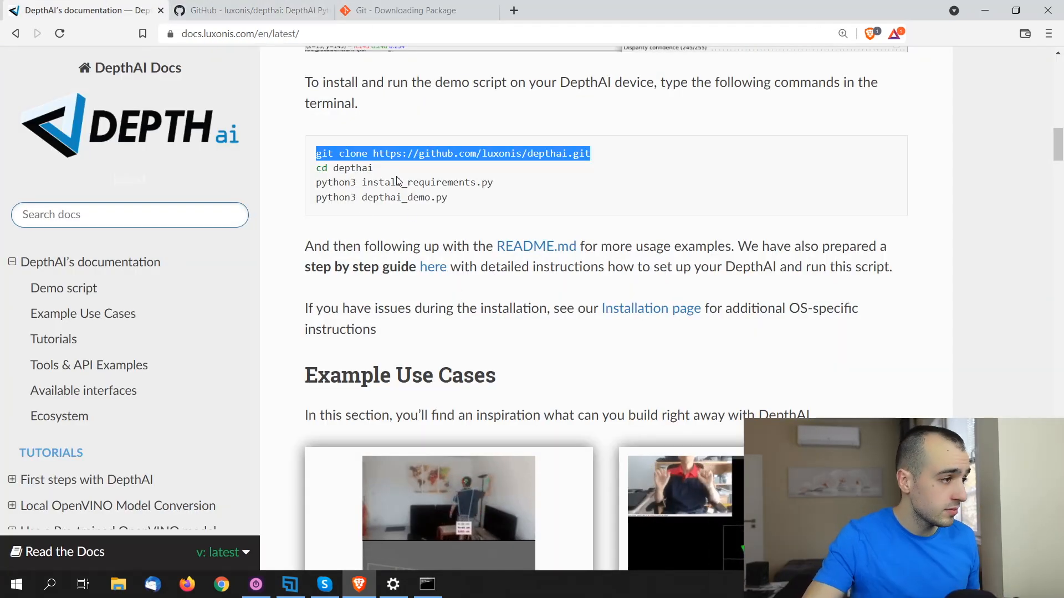
click(426, 584)
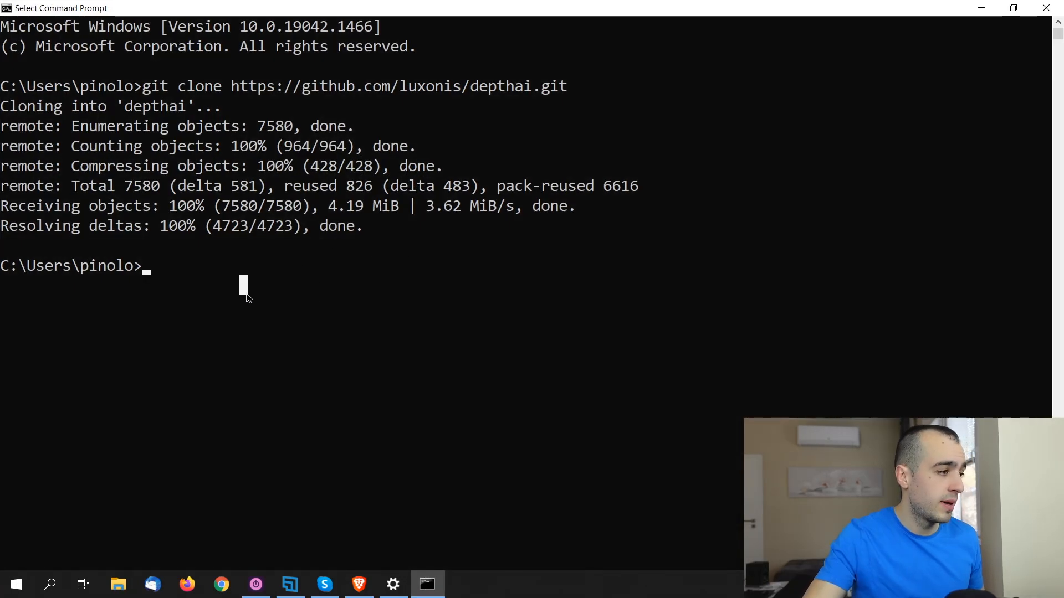
mouse_move(481, 129)
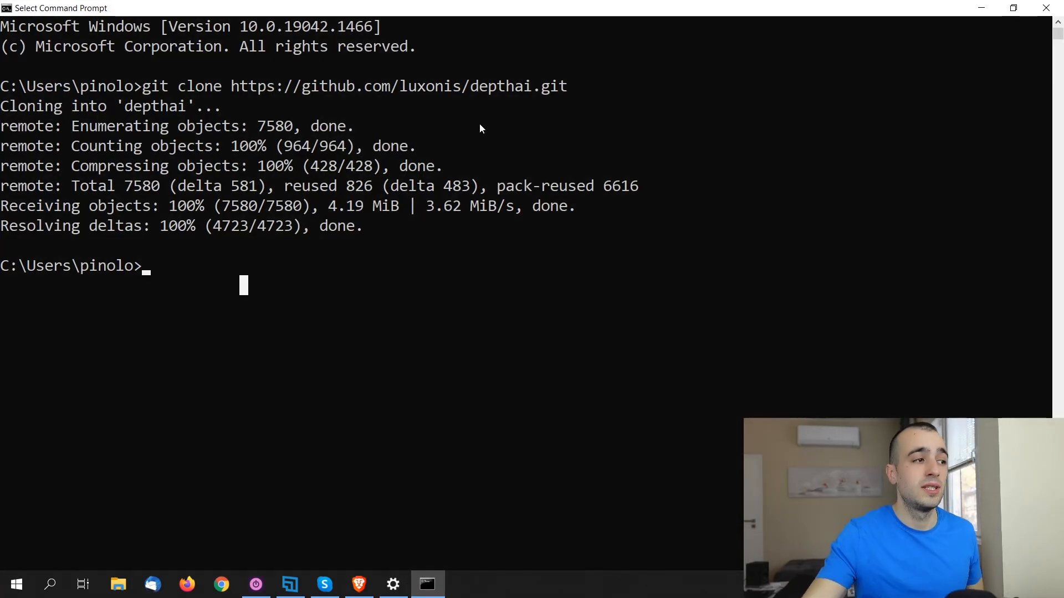
double_click(500, 86)
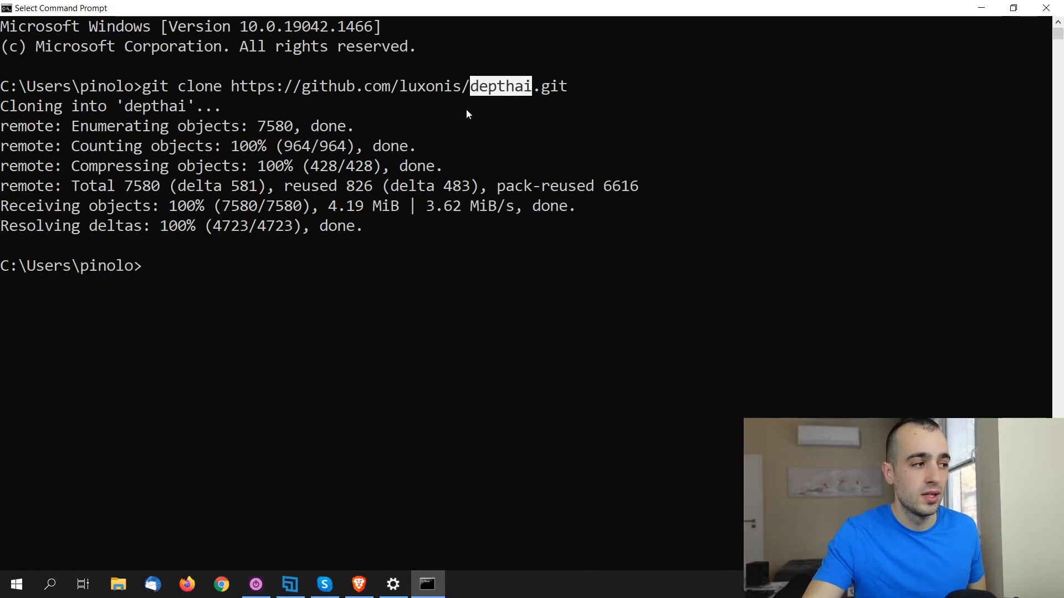
text(cd)
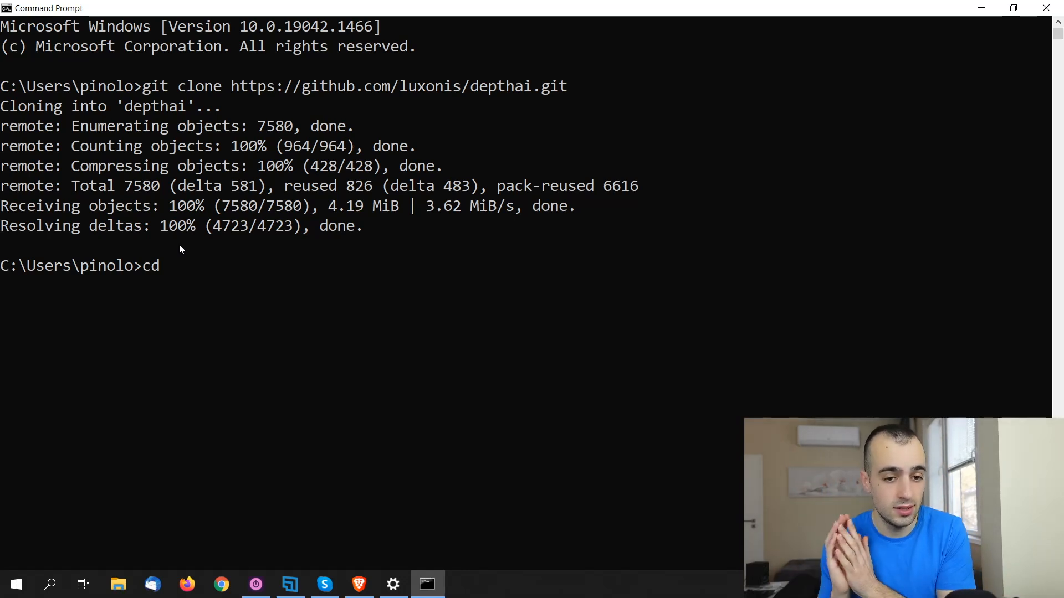
text(deptha)
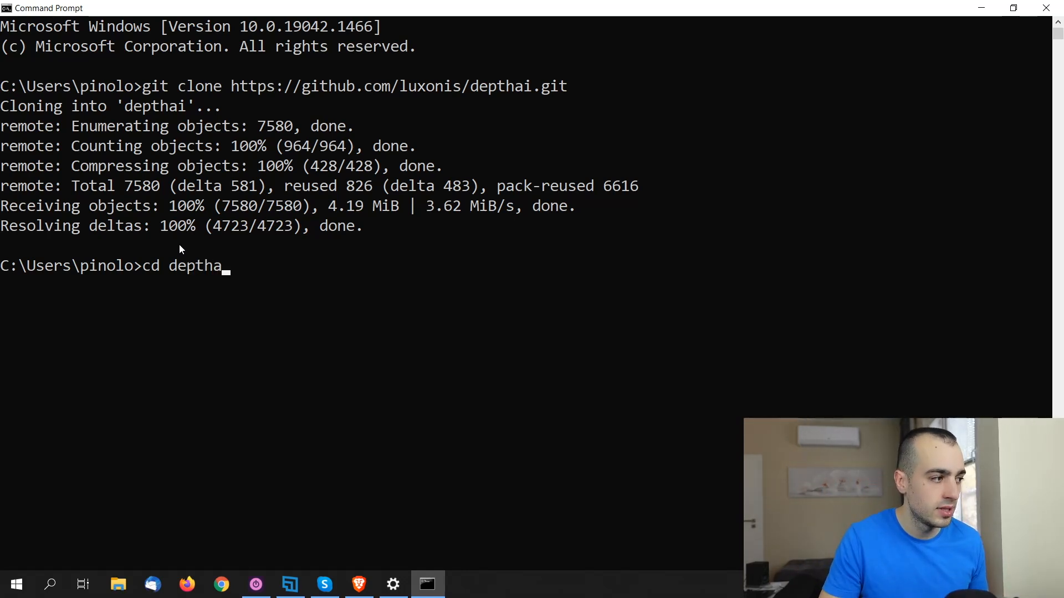
key(Return)
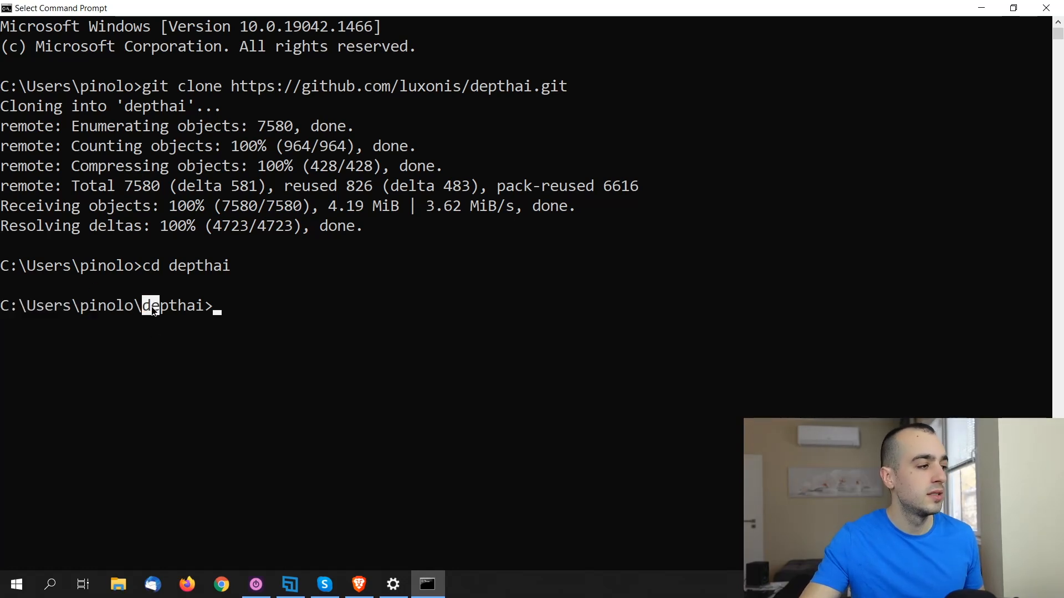
Step: Copy the install_requirements.py command from the DepthAI docs for the terminal
double_click(172, 305)
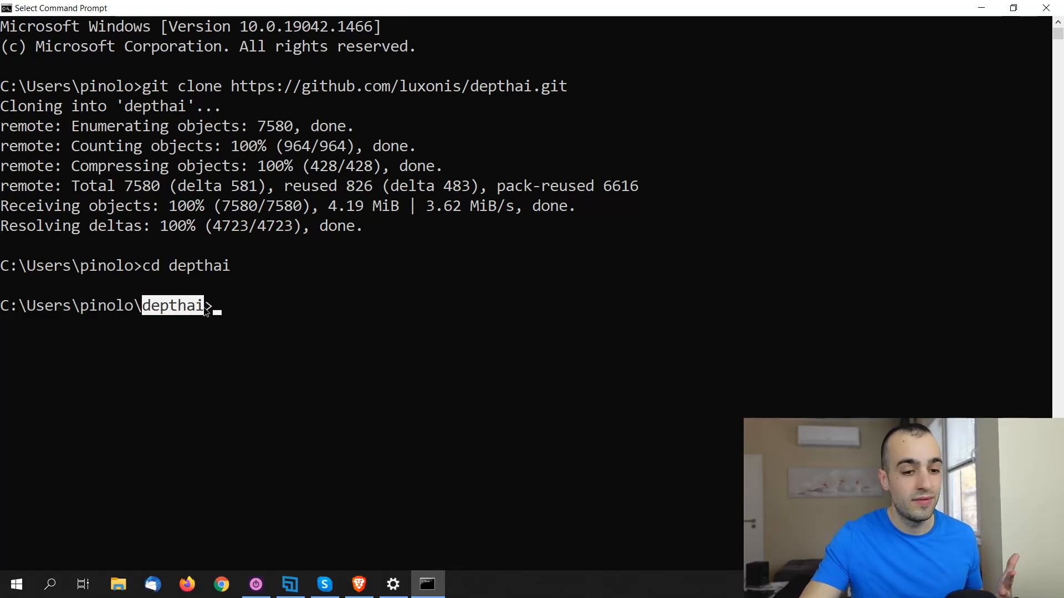
mouse_move(81, 263)
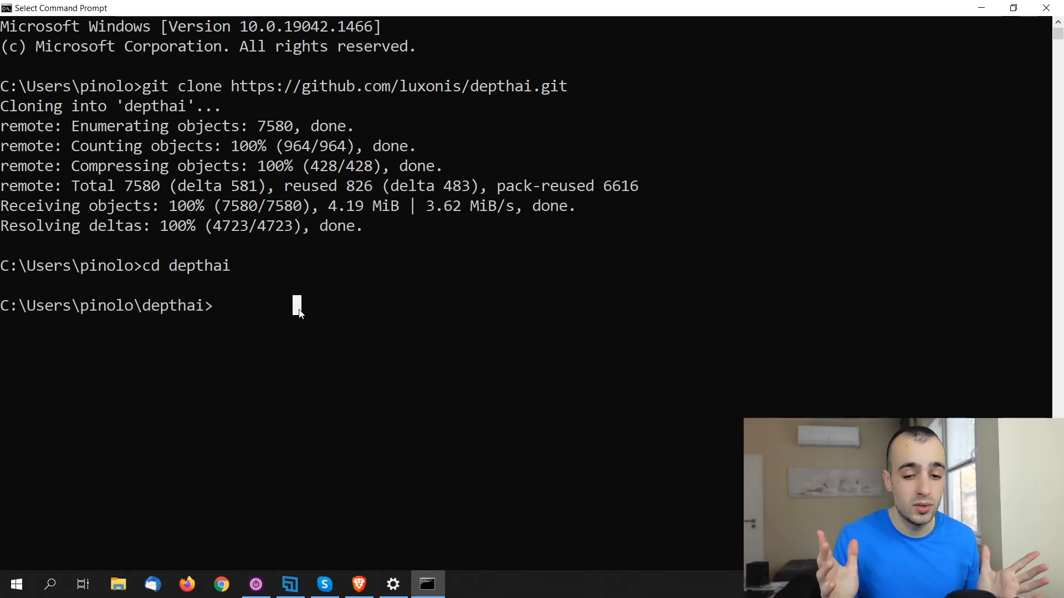
mouse_move(379, 335)
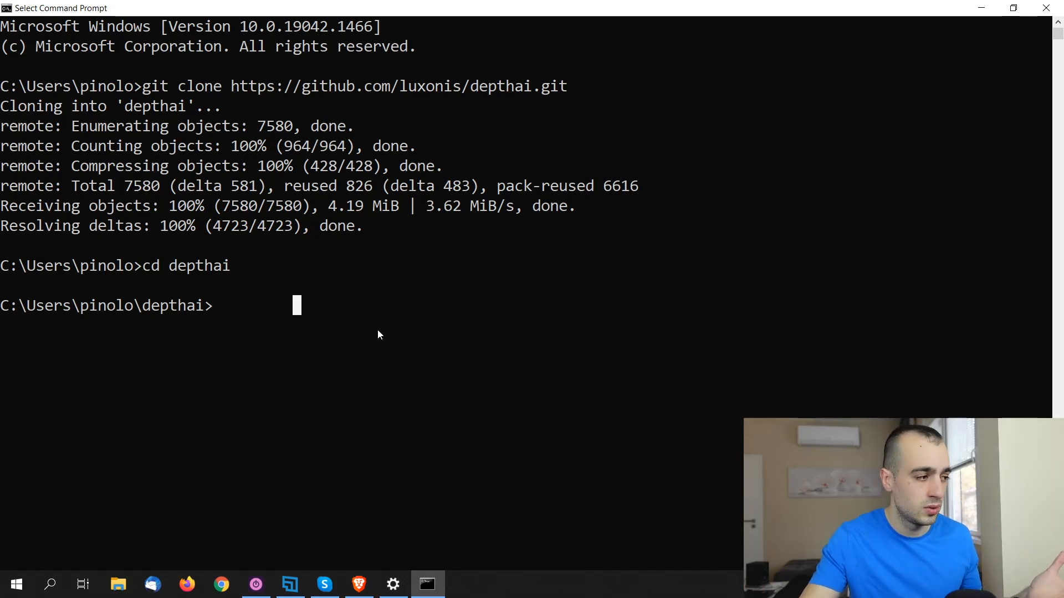
mouse_move(431, 387)
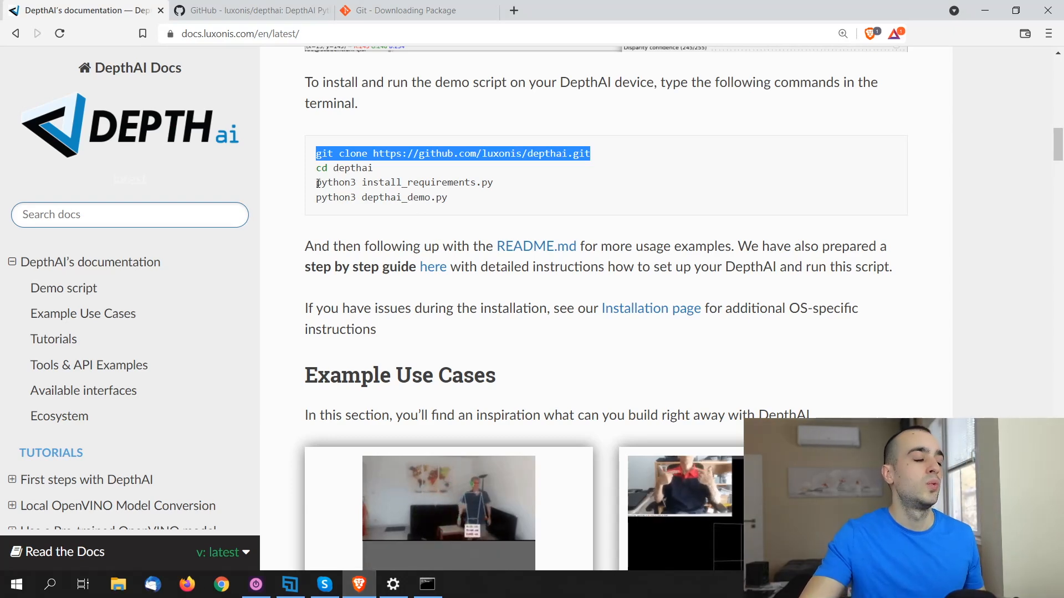
double_click(450, 182)
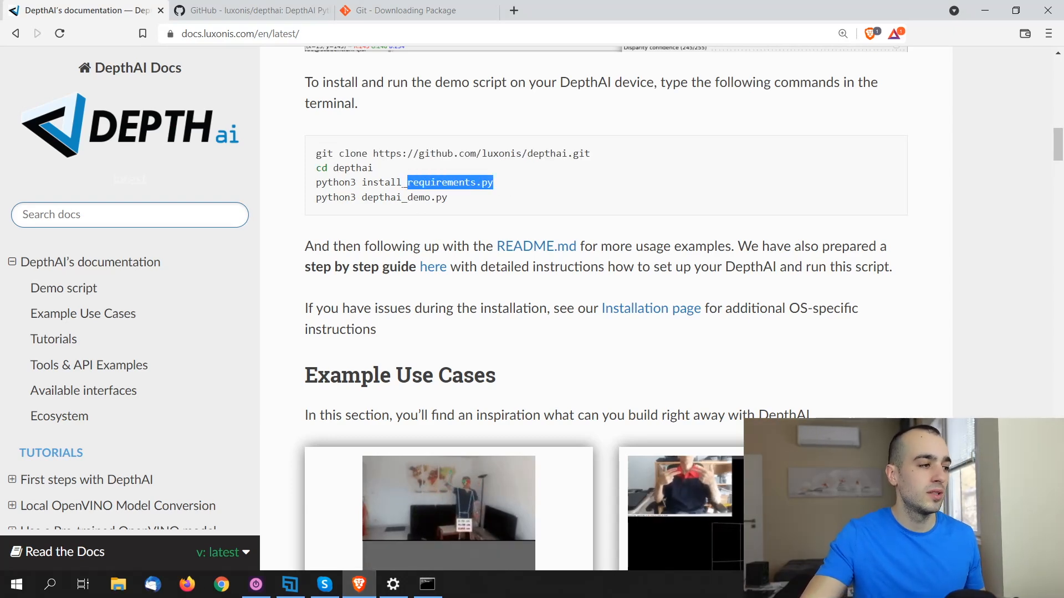
right_click(373, 182)
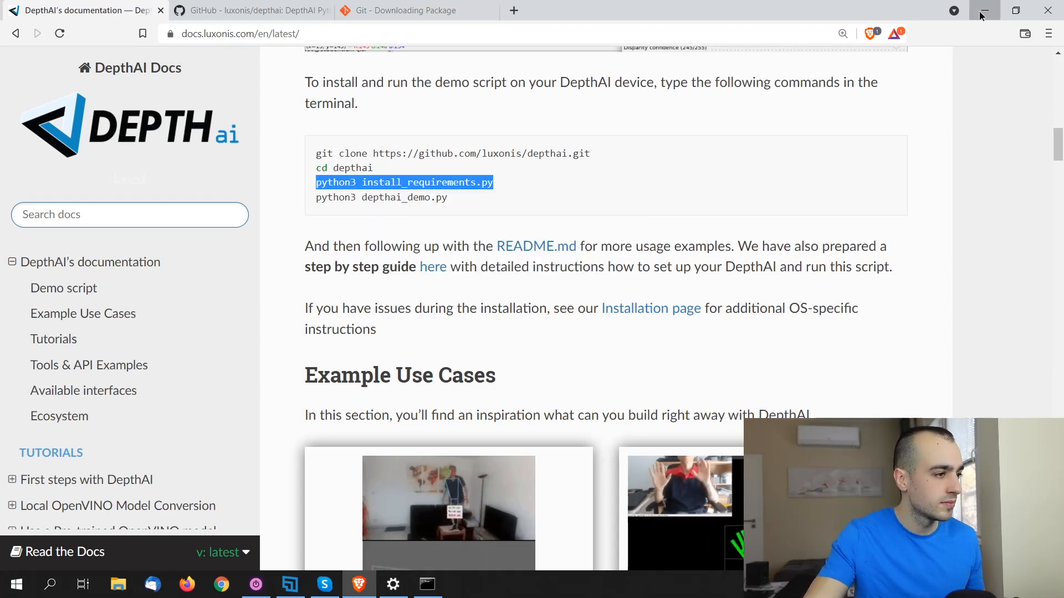
click(426, 584)
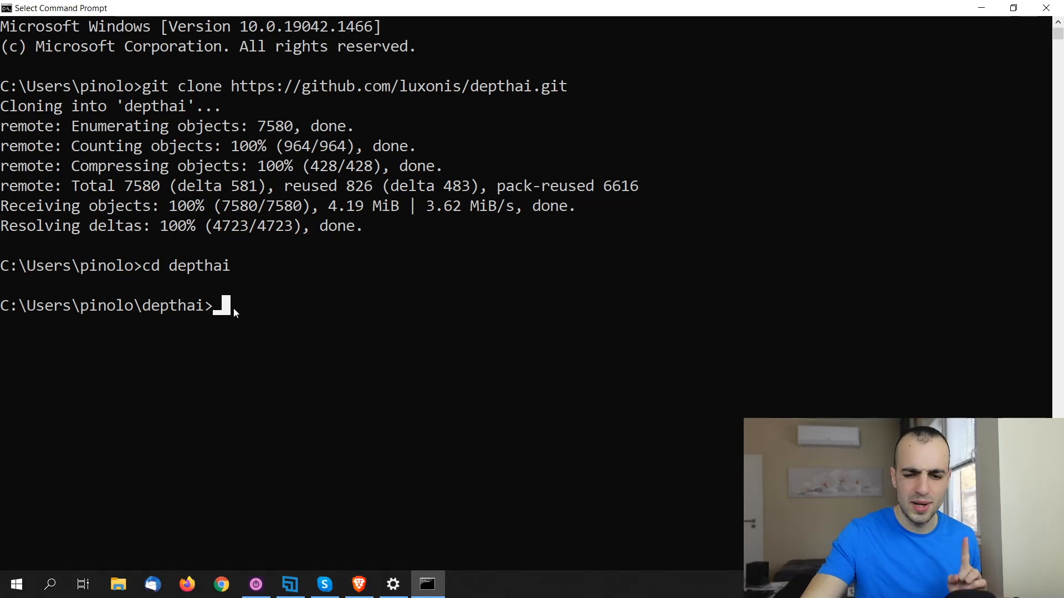
Step: Type 'python3 install_requirements.py' at the depthai folder prompt
text(python)
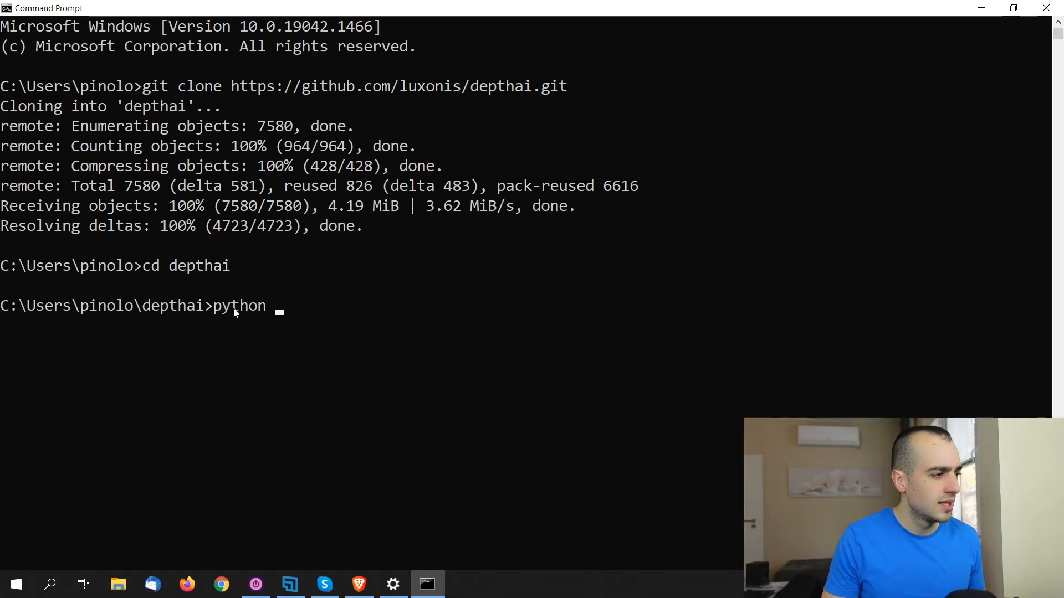
text(install_req)
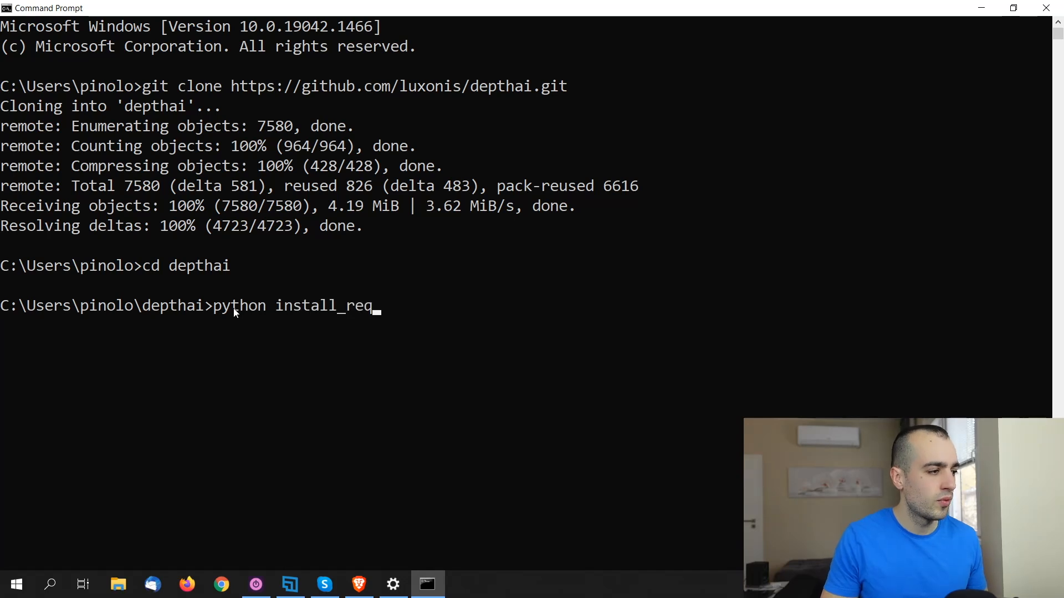
text(uirements.p)
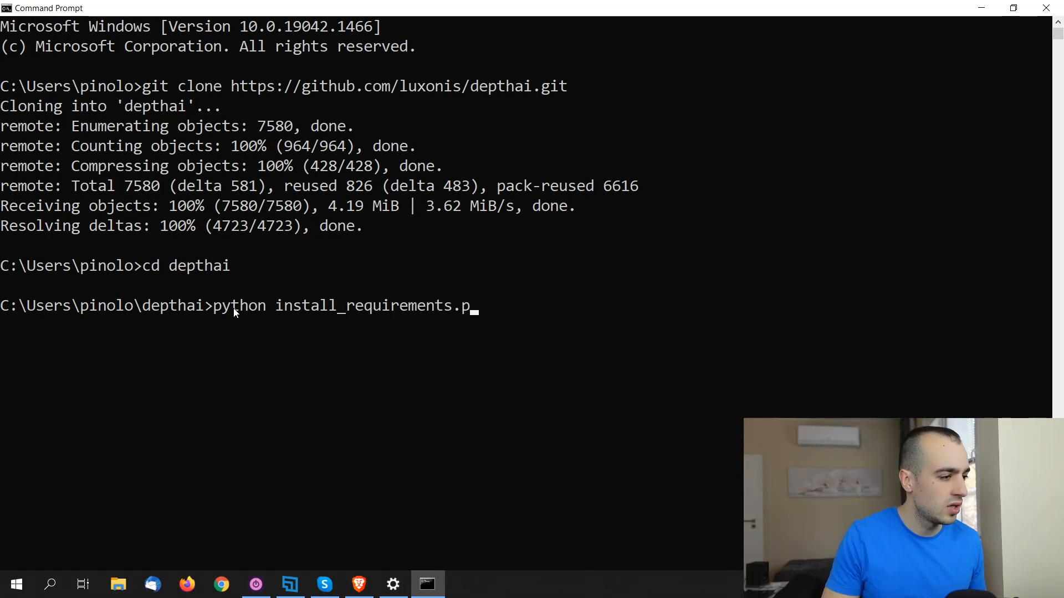
text(y)
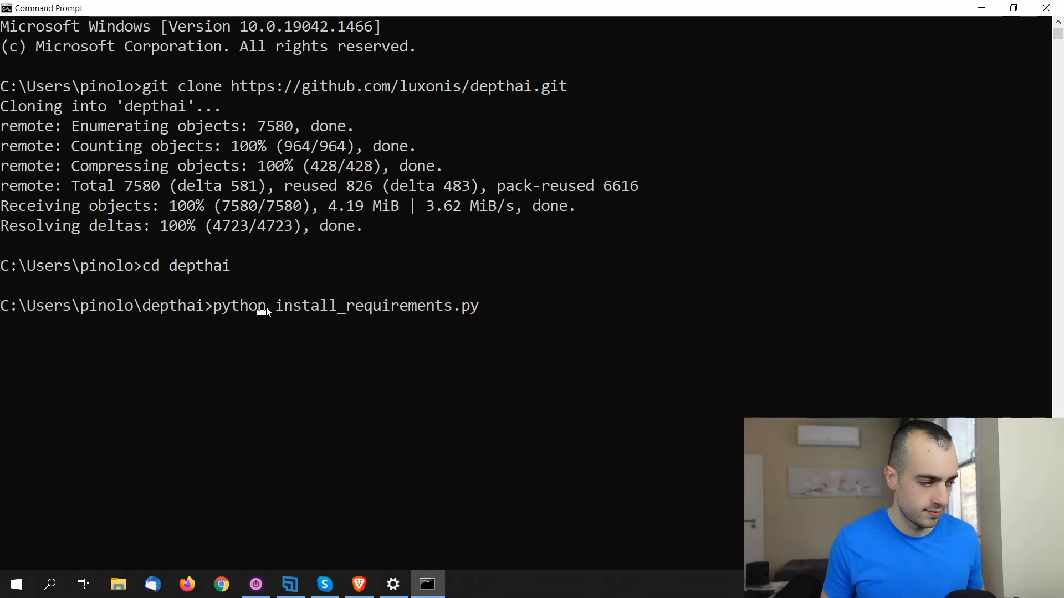
text(3)
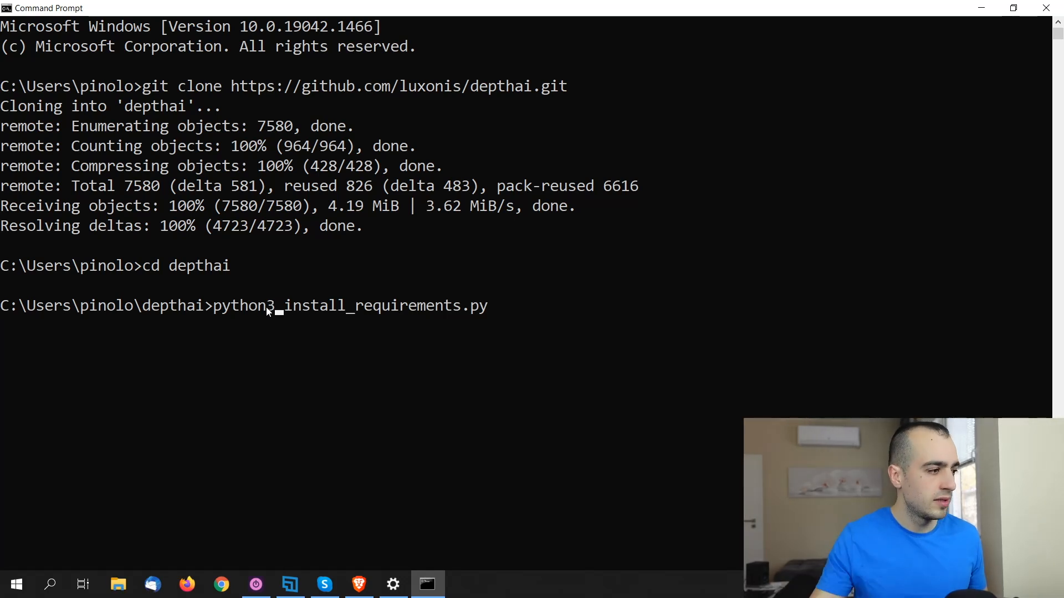
mouse_move(316, 305)
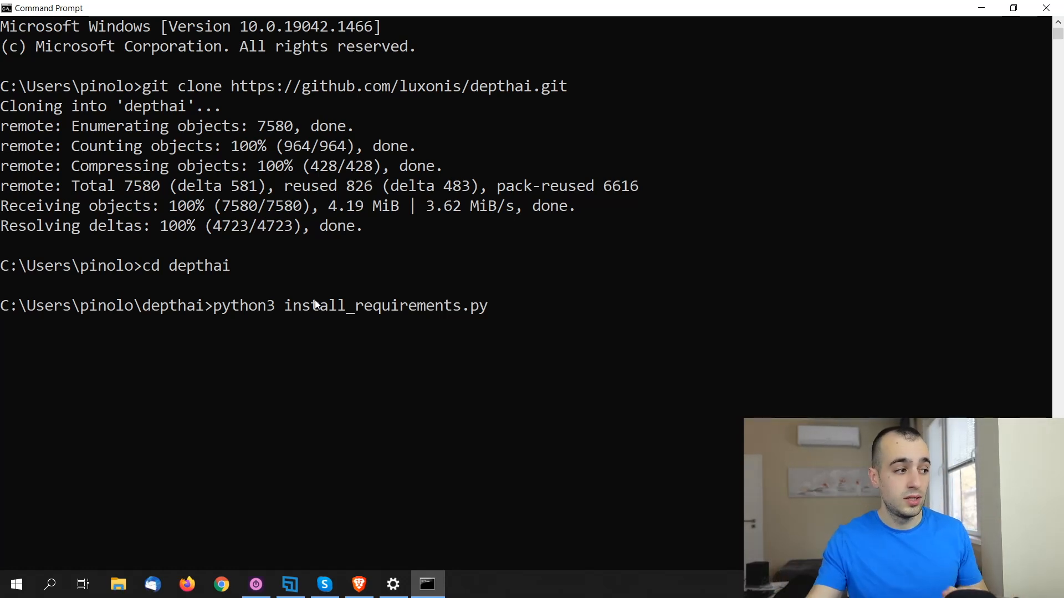
mouse_move(321, 321)
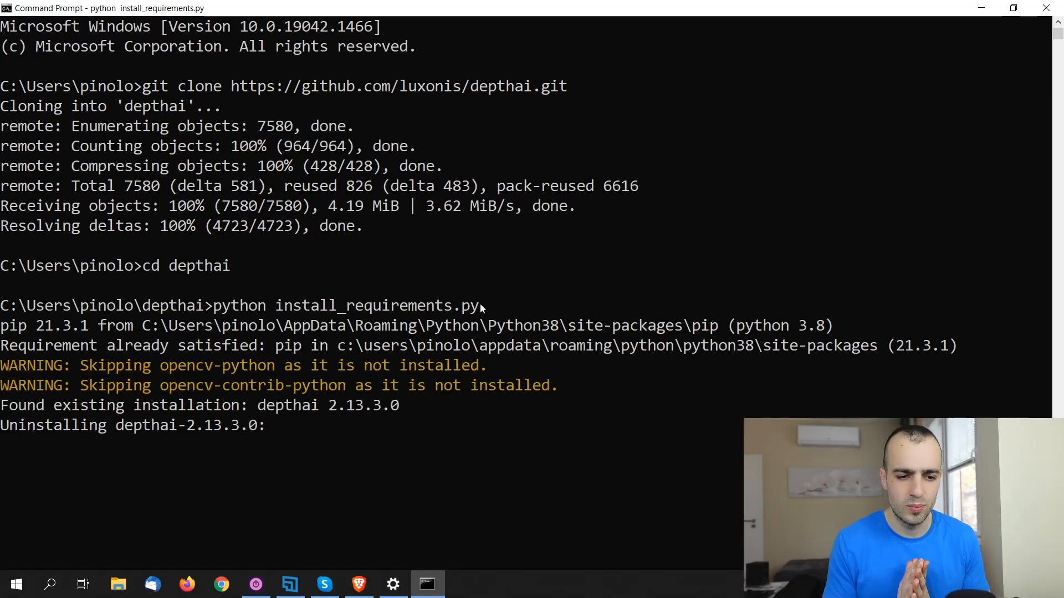
Step: Scroll through the install output until sentry-sdk-1.5.1 is installed
scroll(down, 3)
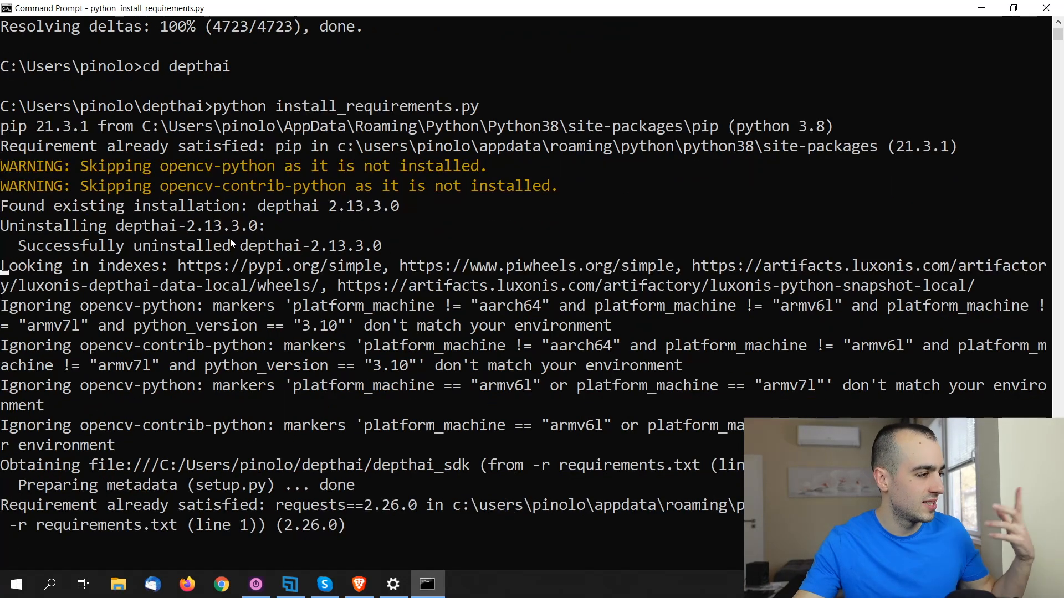
scroll(down, 3)
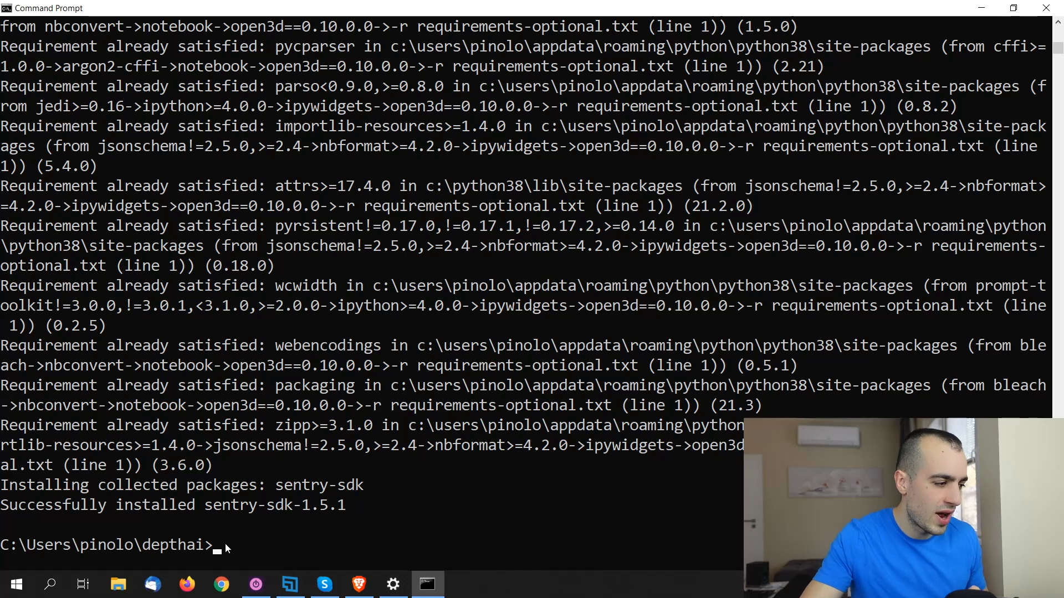
Step: Enter 'python depthai_demo.py' to start the person-detection camera preview
text(python)
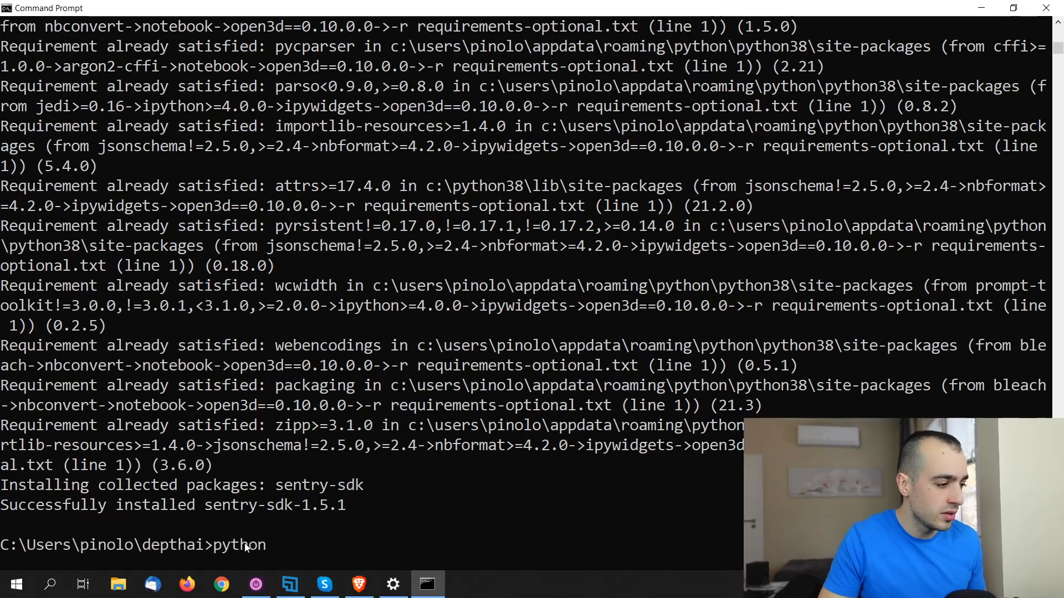
text(depthai)
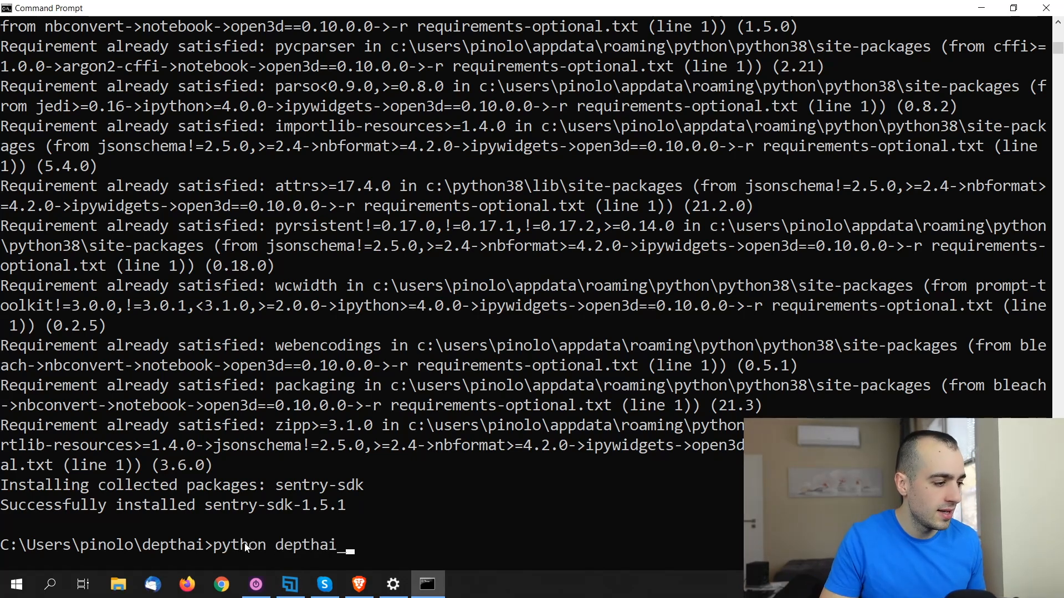
text(_demo.py)
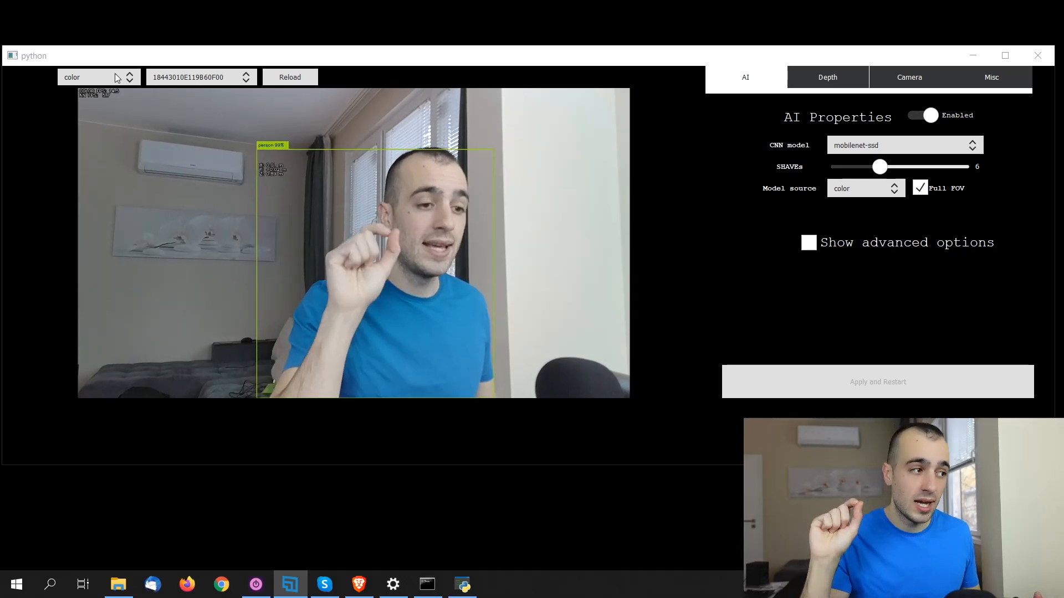
Step: Pick nnInput from the top-left stream dropdown, then the left mono camera
click(99, 76)
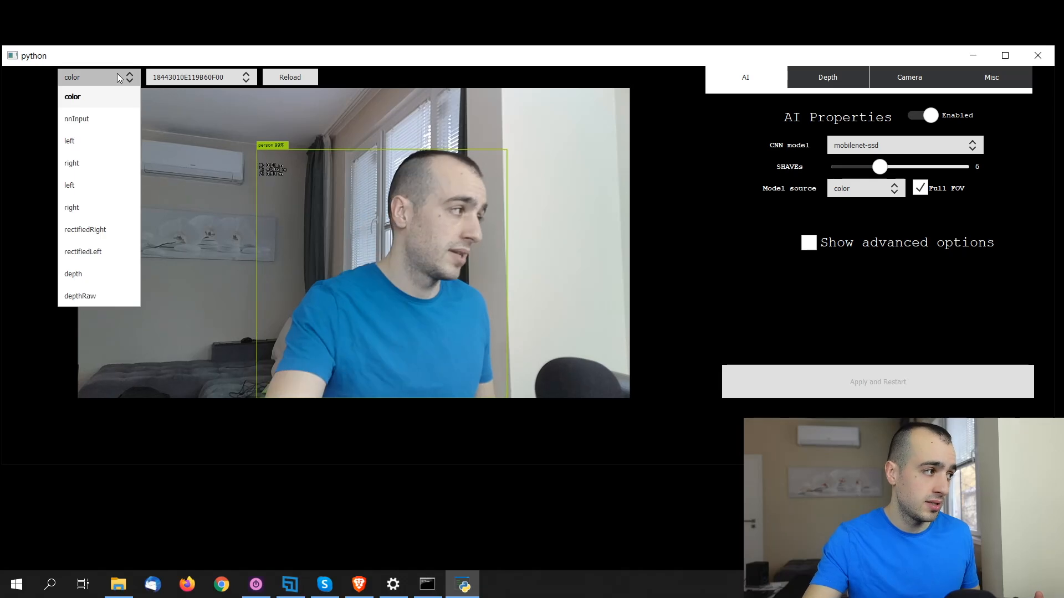
mouse_move(105, 75)
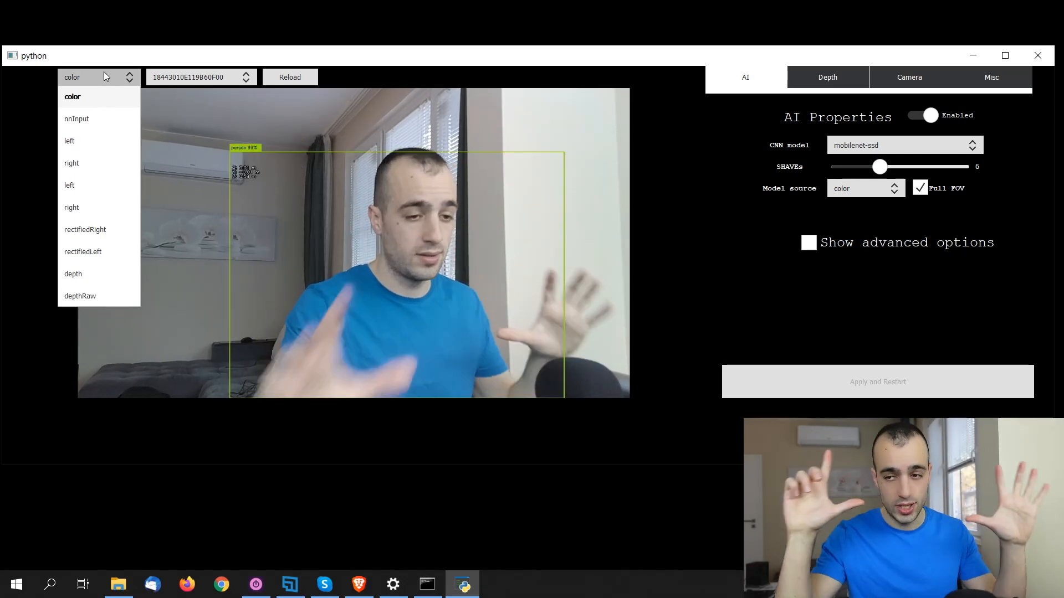
click(76, 118)
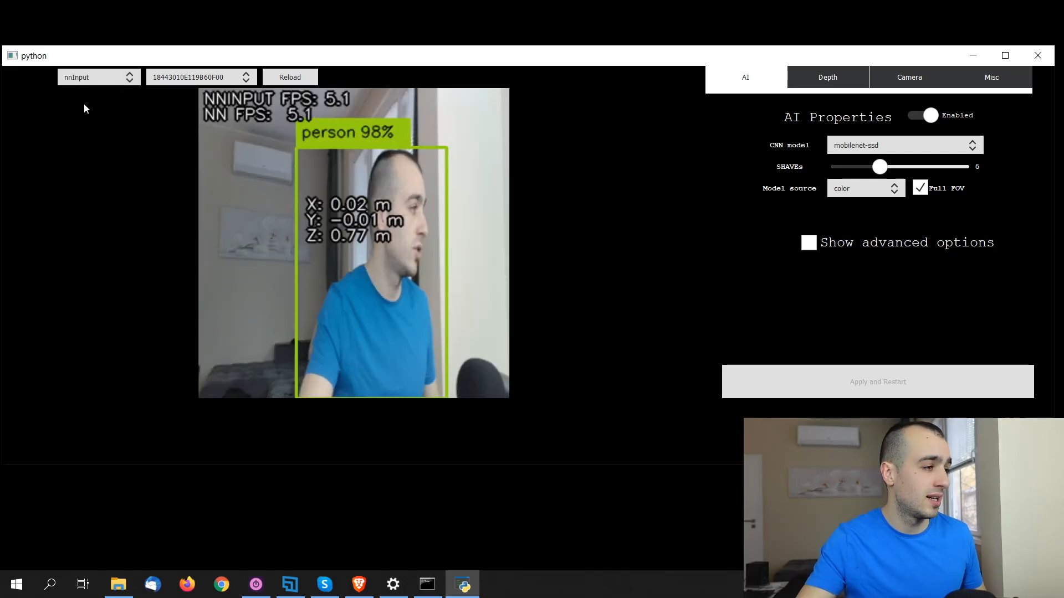
mouse_move(284, 187)
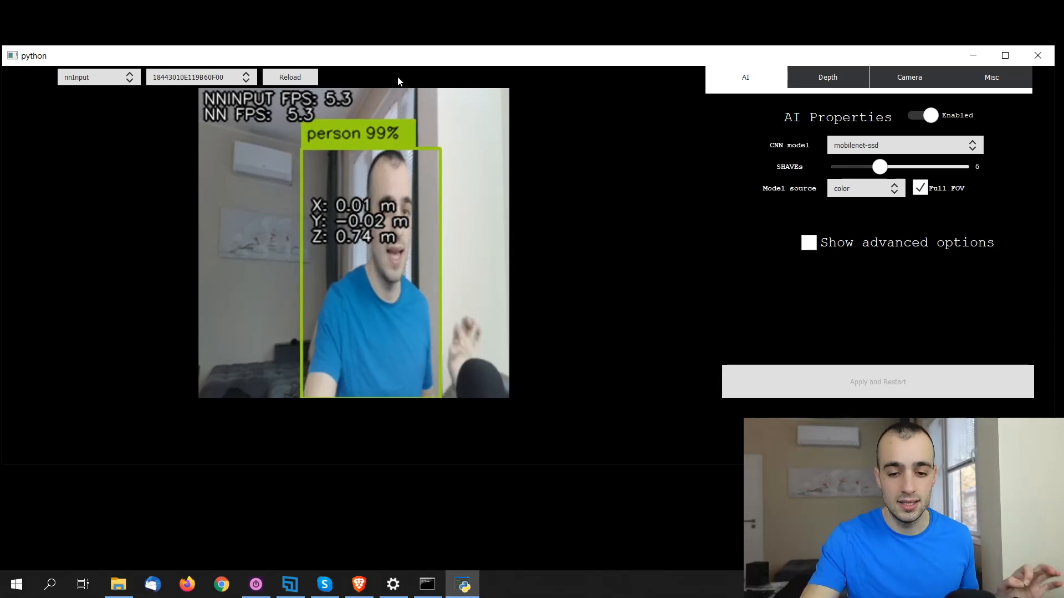
click(98, 77)
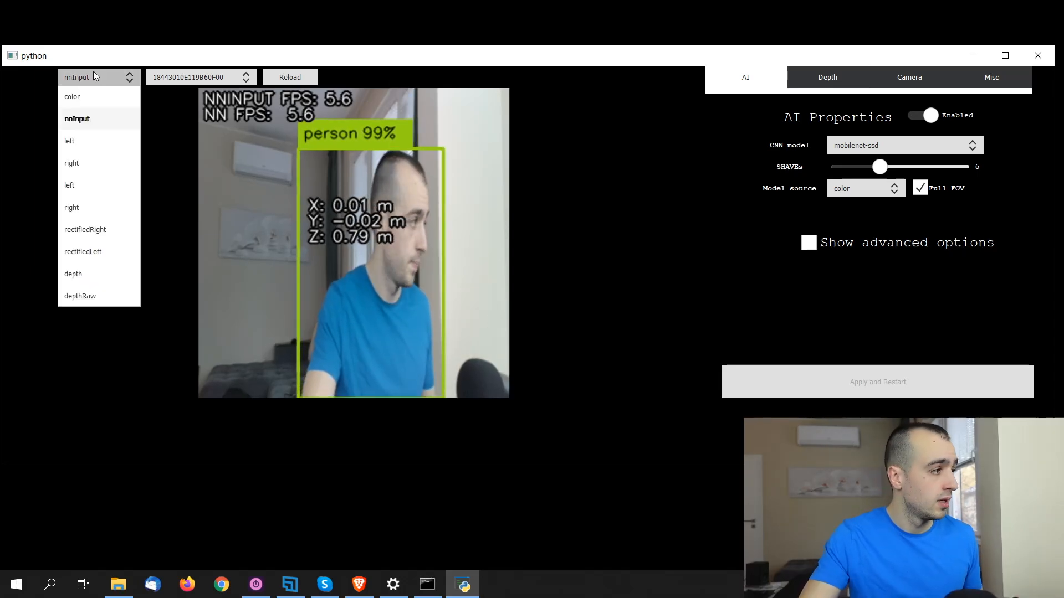
click(70, 141)
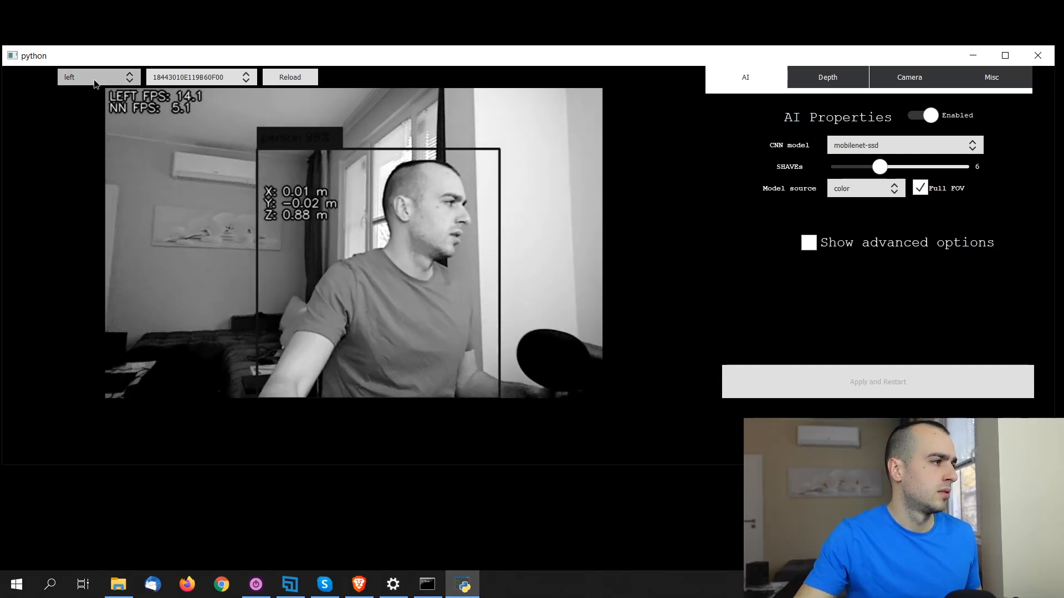
Step: Switch the preview stream from right mono camera to the colorized depth map
click(99, 77)
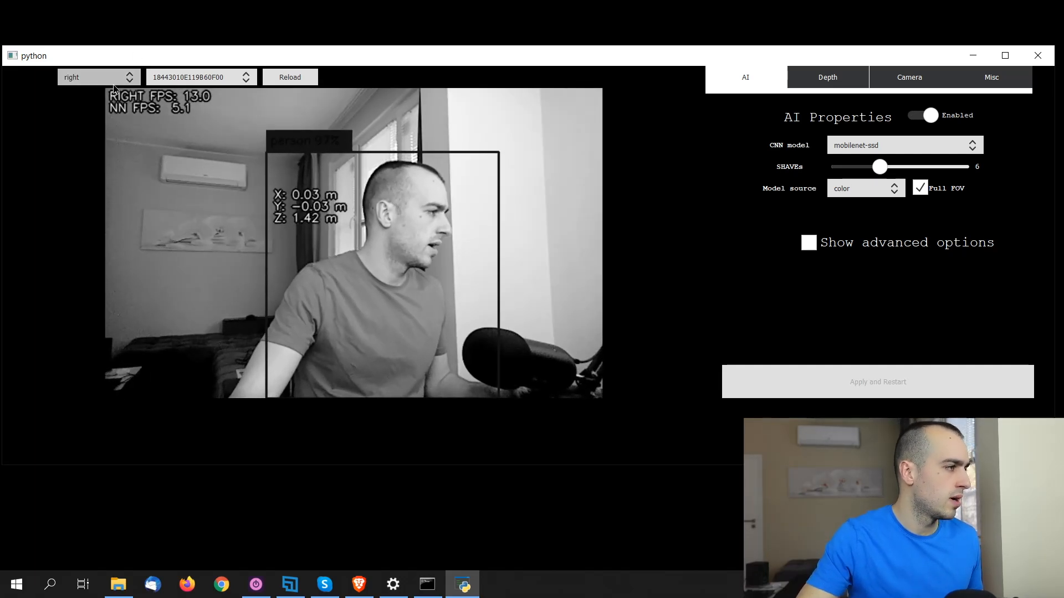
click(98, 76)
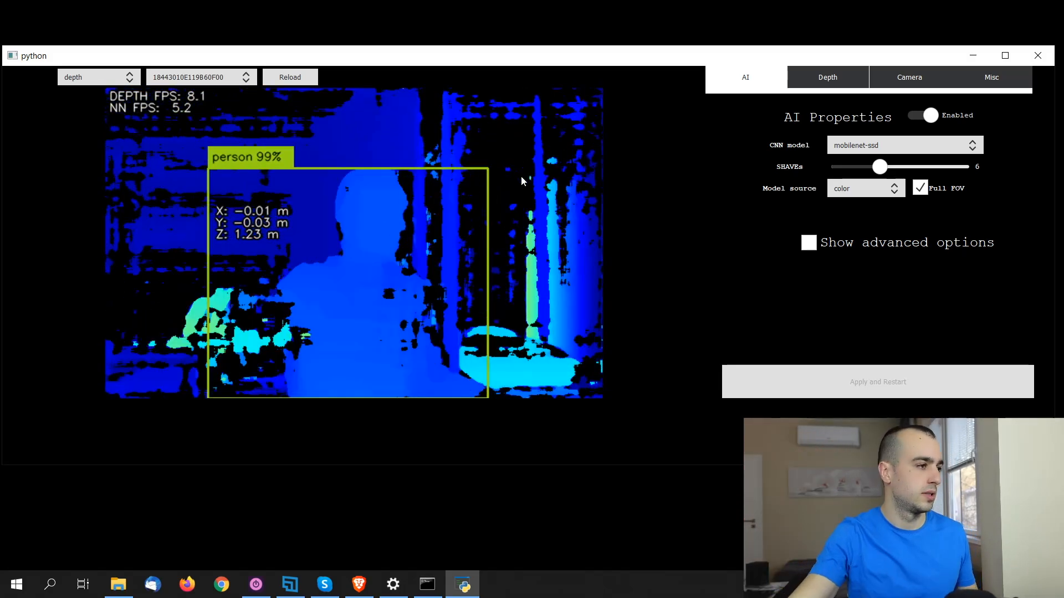
Step: Show the depthRaw stream, go back to depth, then return the preview to color
click(98, 77)
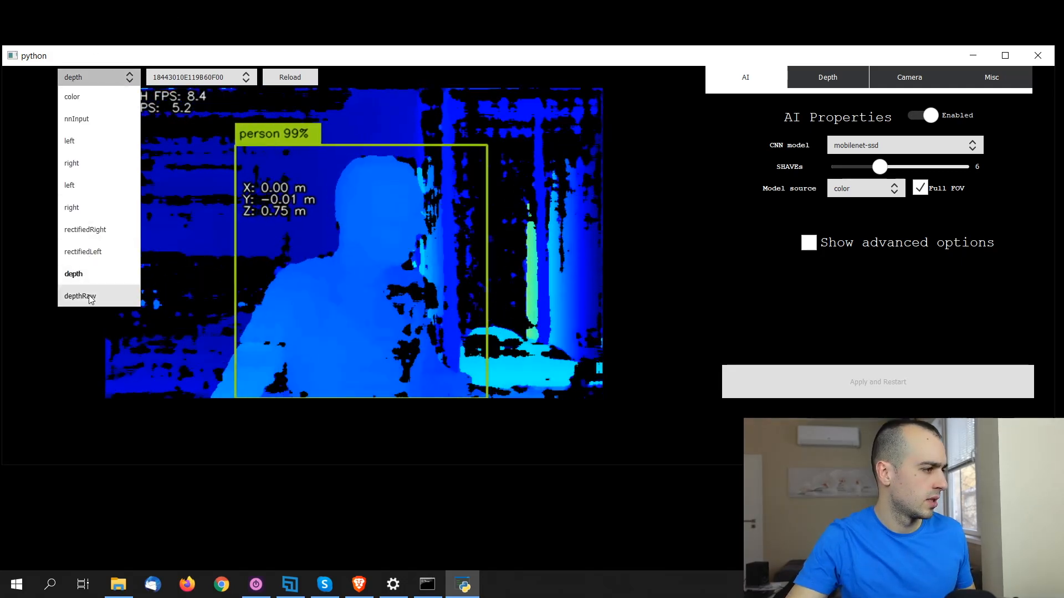
click(79, 296)
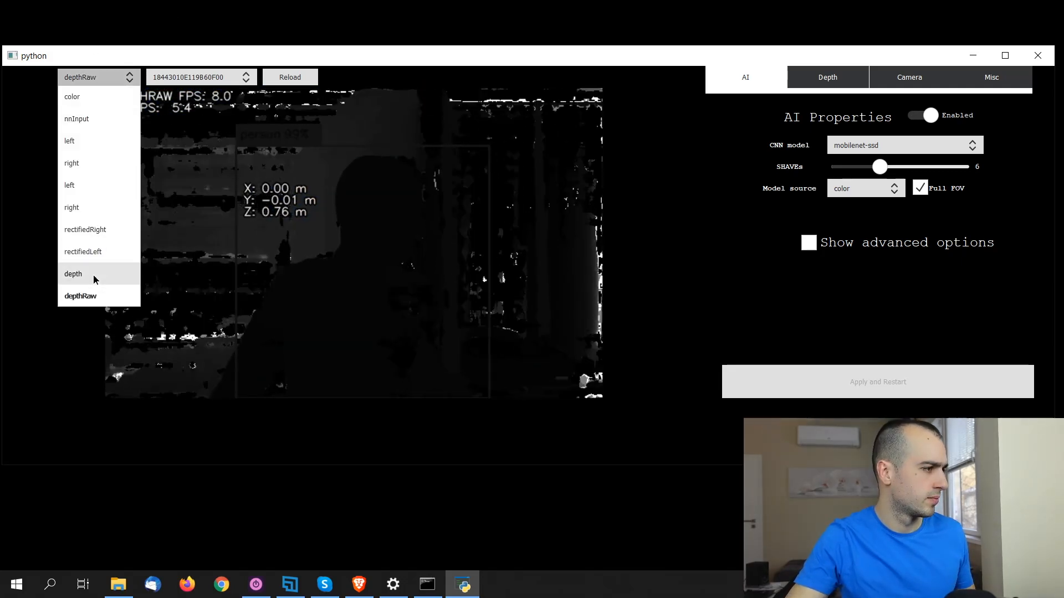
click(73, 274)
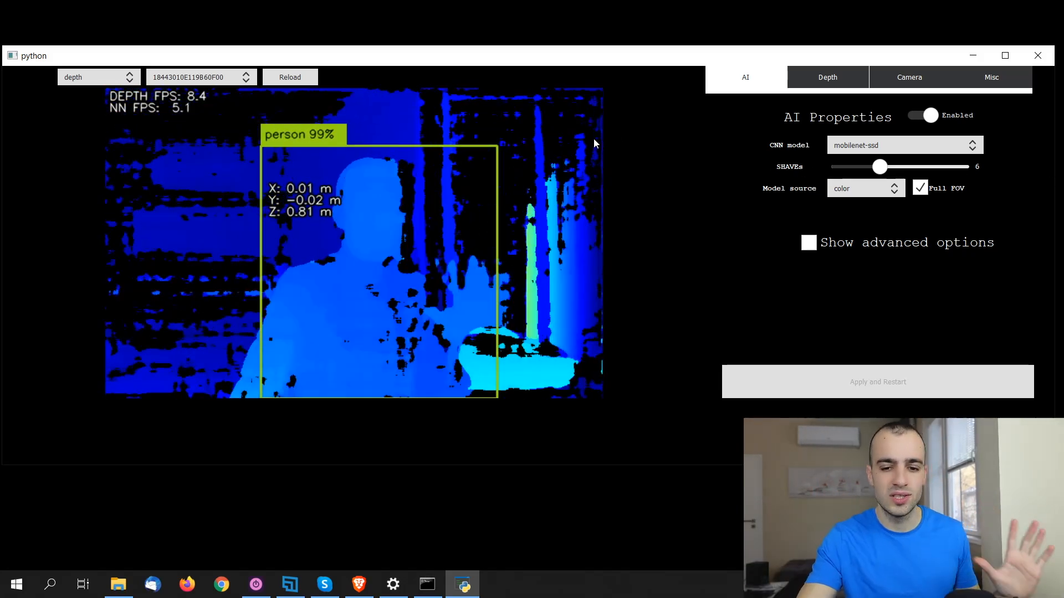
click(99, 77)
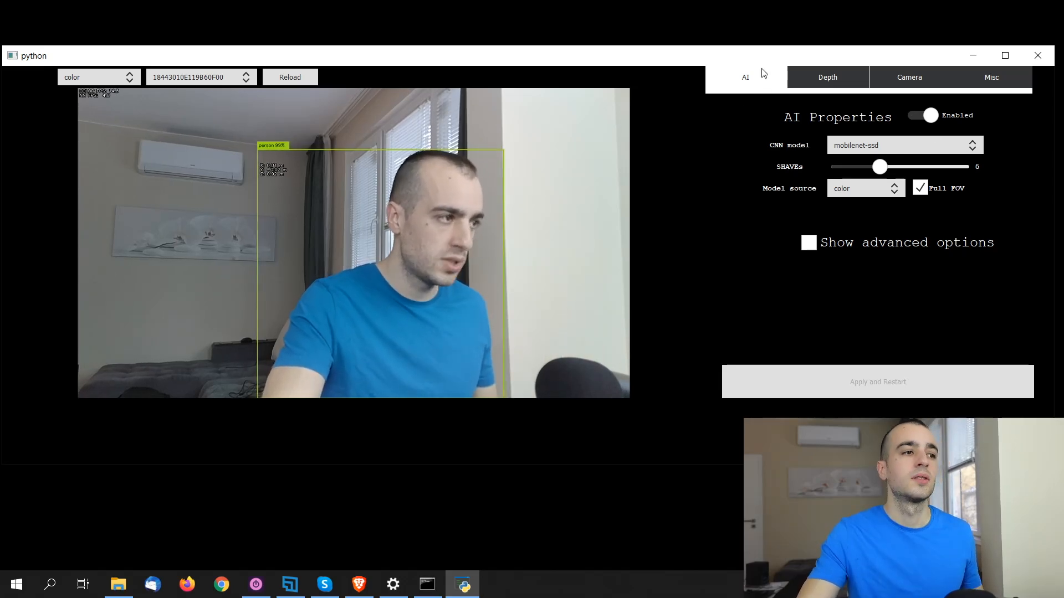
mouse_move(827, 132)
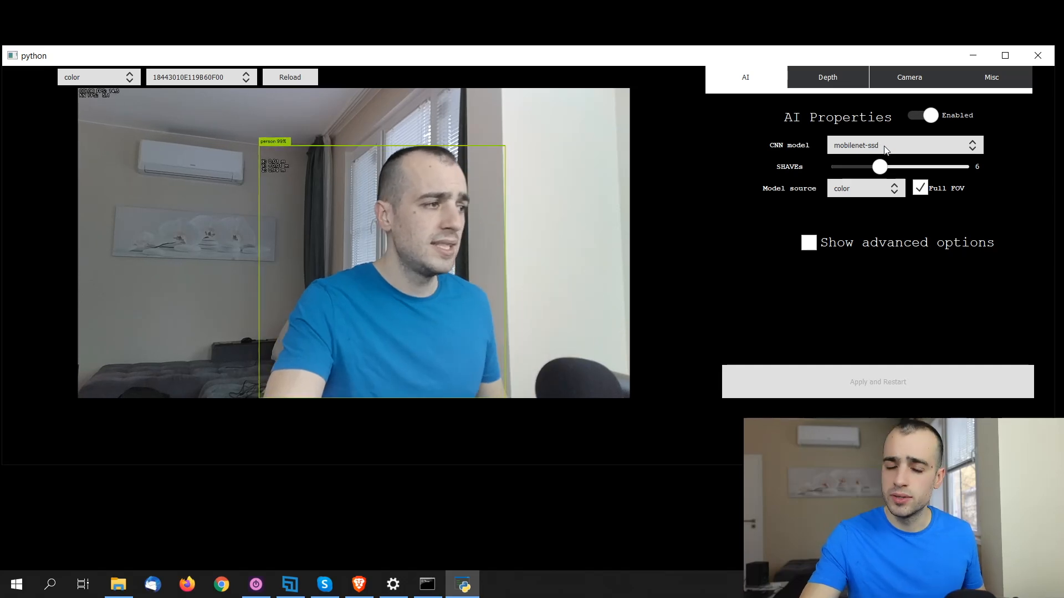
Step: Select deeplabv3p_person from the CNN model dropdown
click(903, 145)
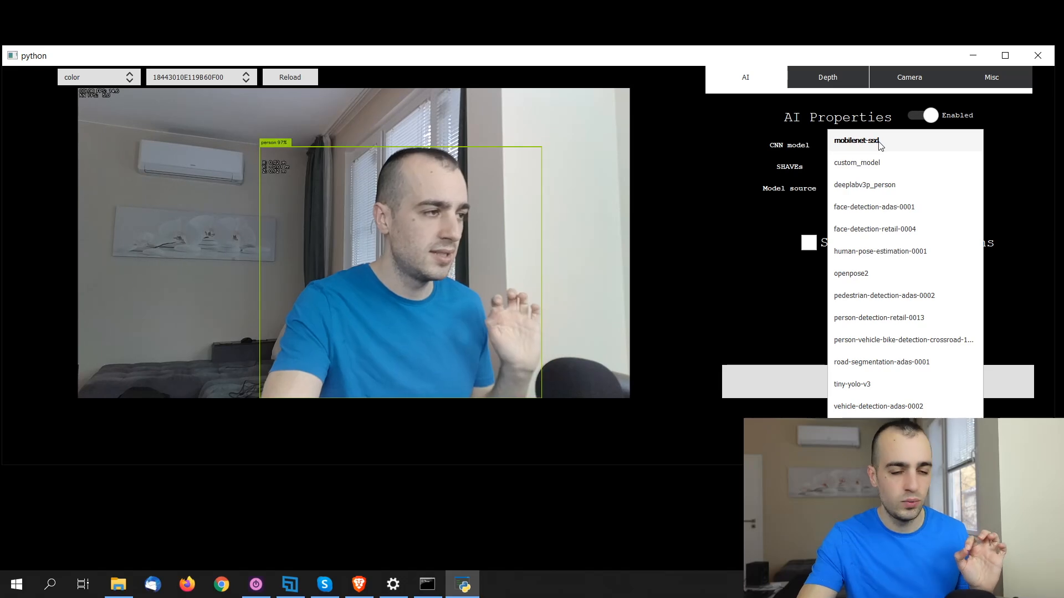
mouse_move(866, 163)
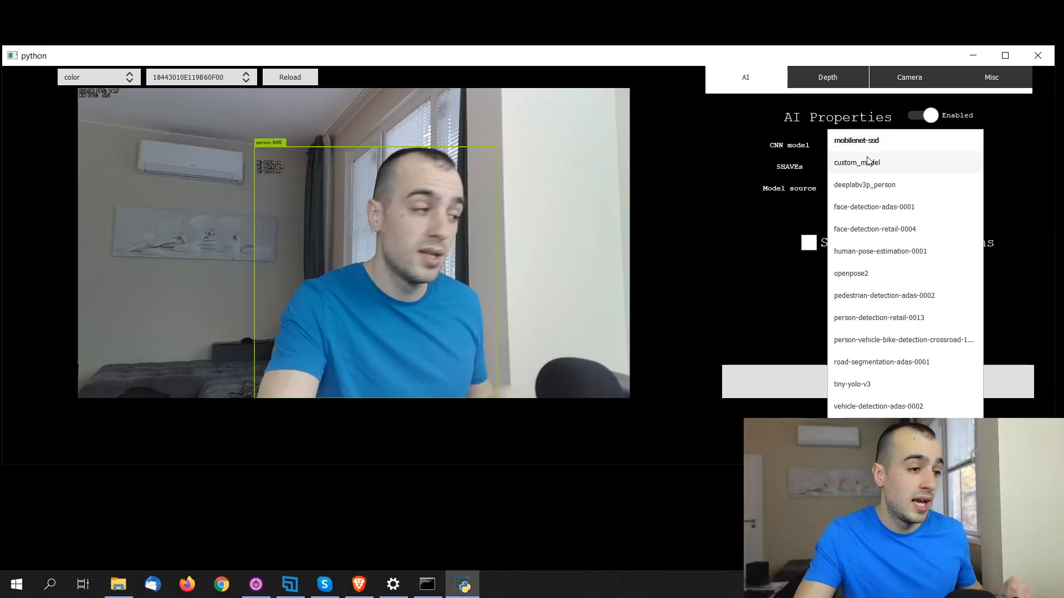
mouse_move(879, 146)
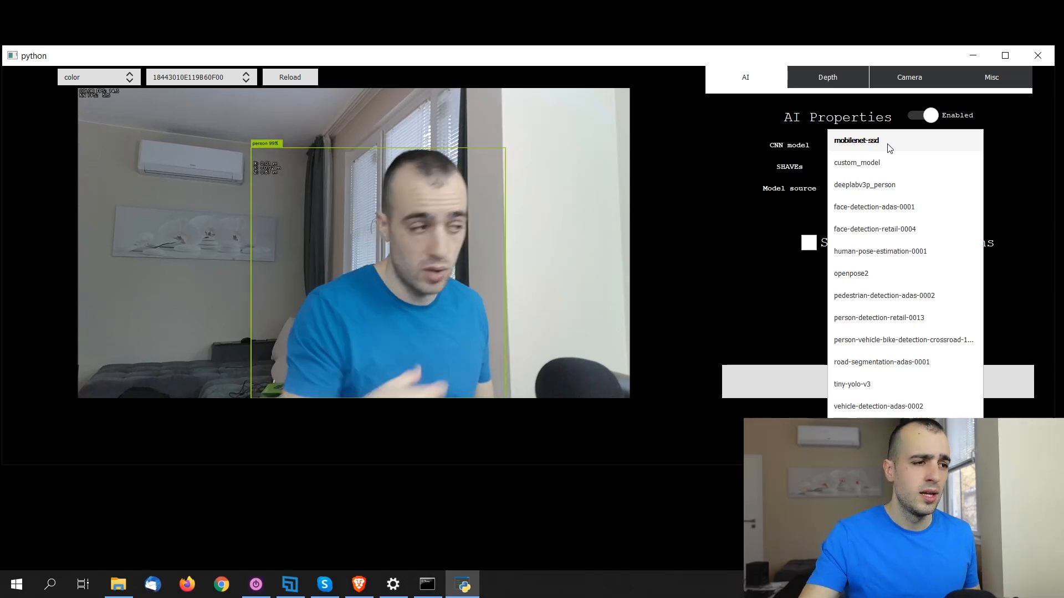
mouse_move(864, 185)
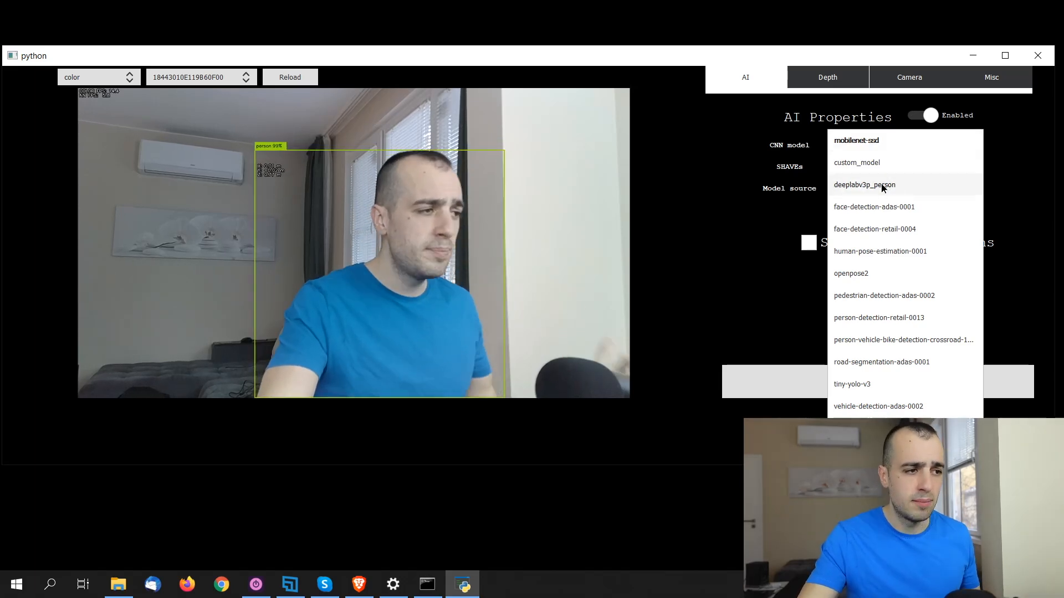
click(865, 184)
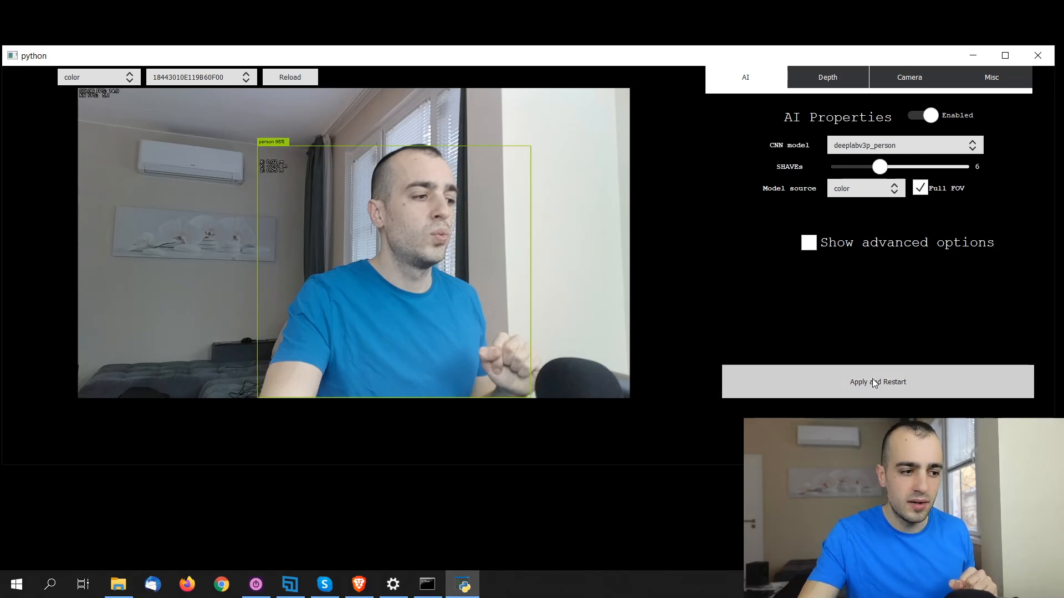
mouse_move(724, 290)
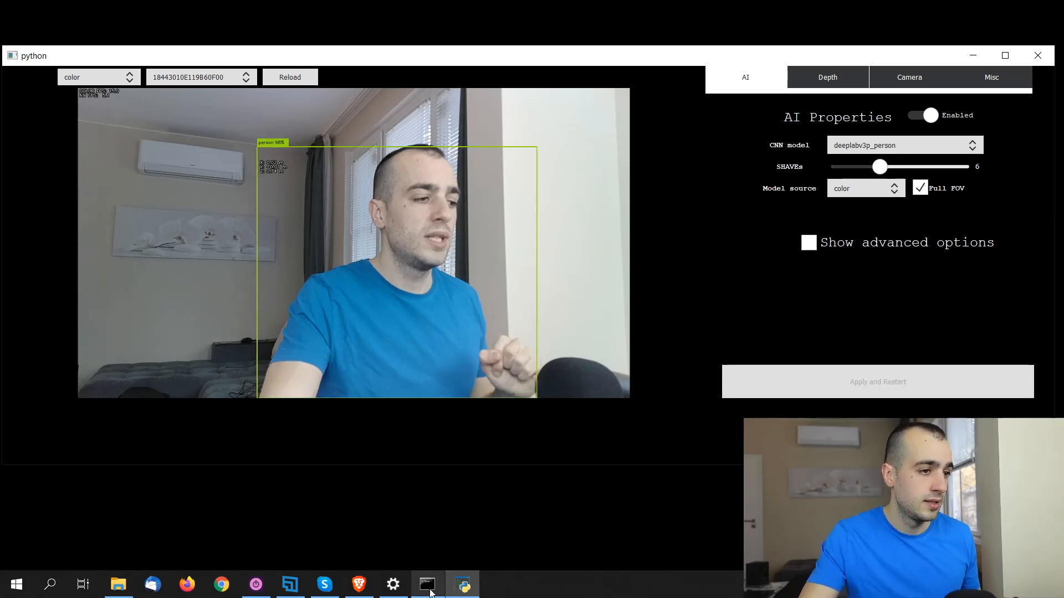
Step: Scroll through the Command Prompt restart log, then return to the demo window
click(426, 584)
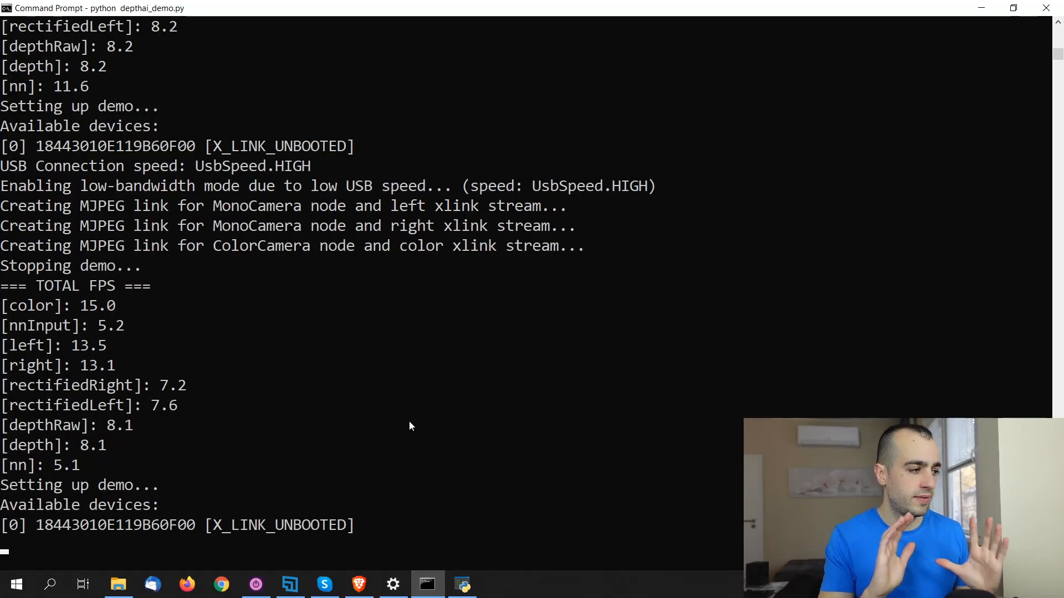
scroll(down, 3)
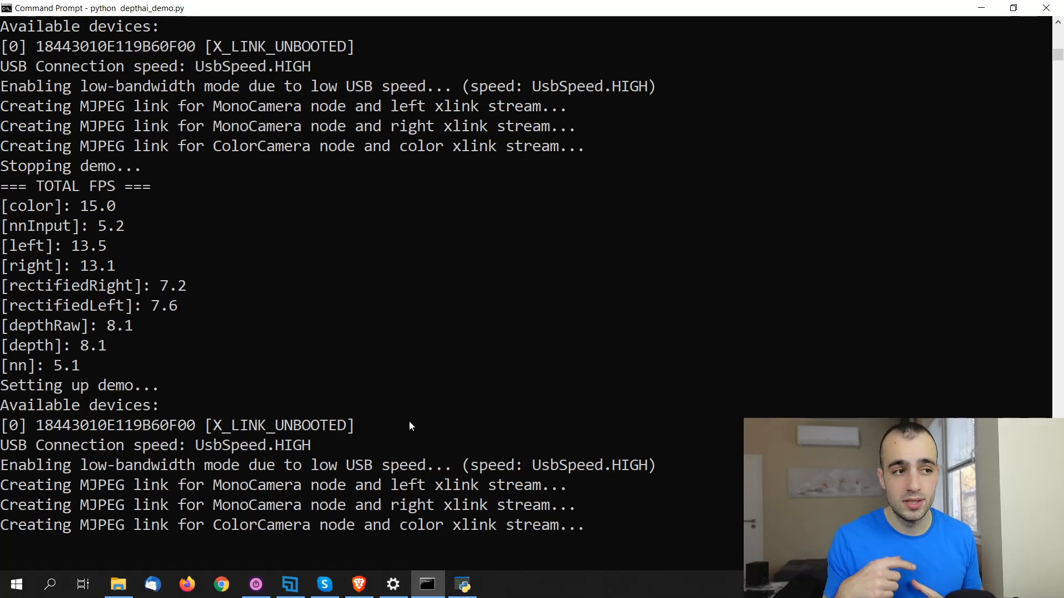
mouse_move(589, 314)
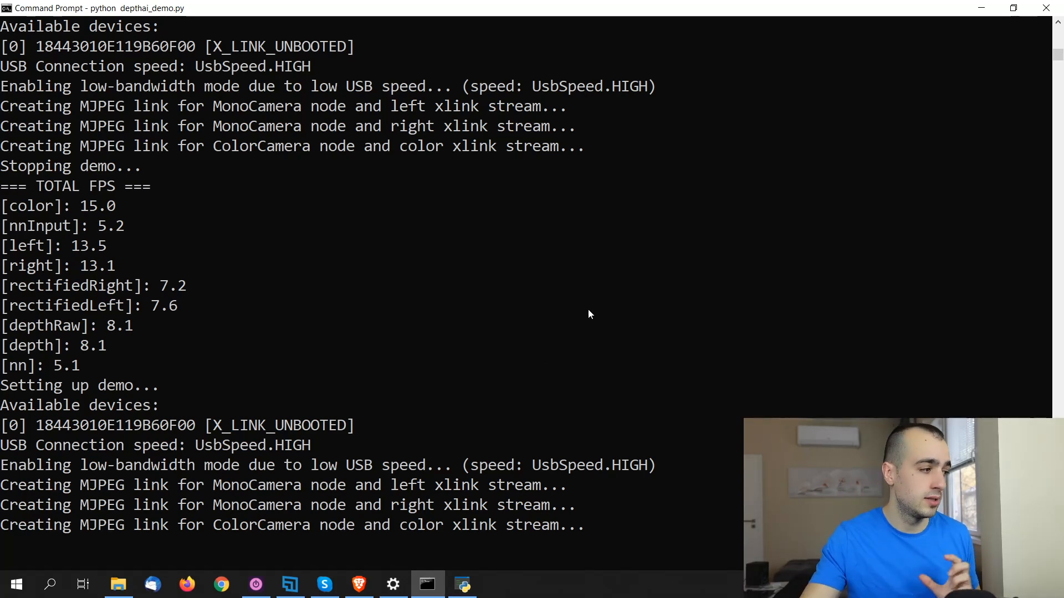
click(462, 583)
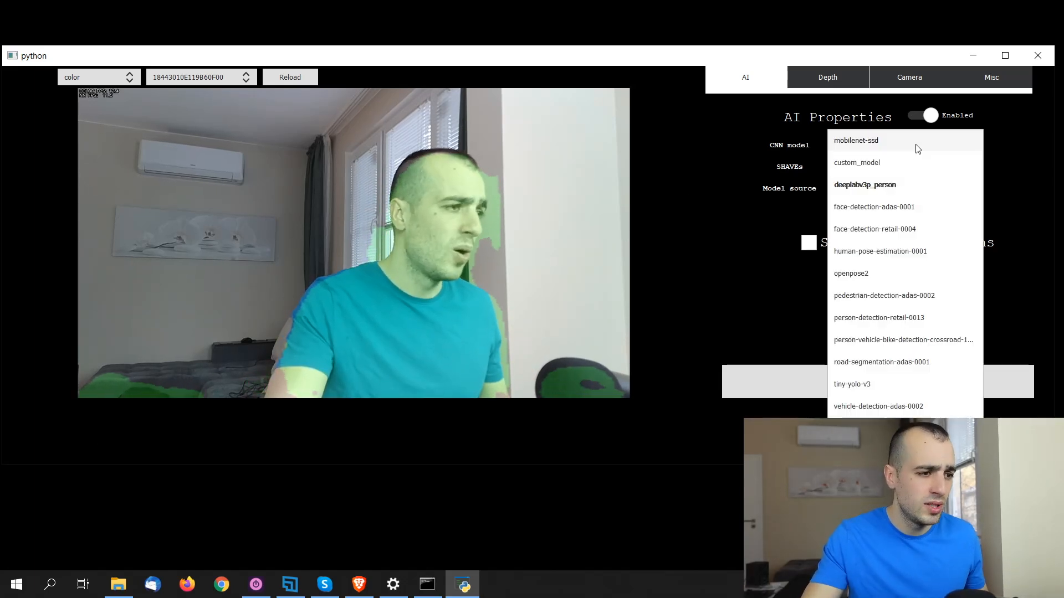
mouse_move(897, 207)
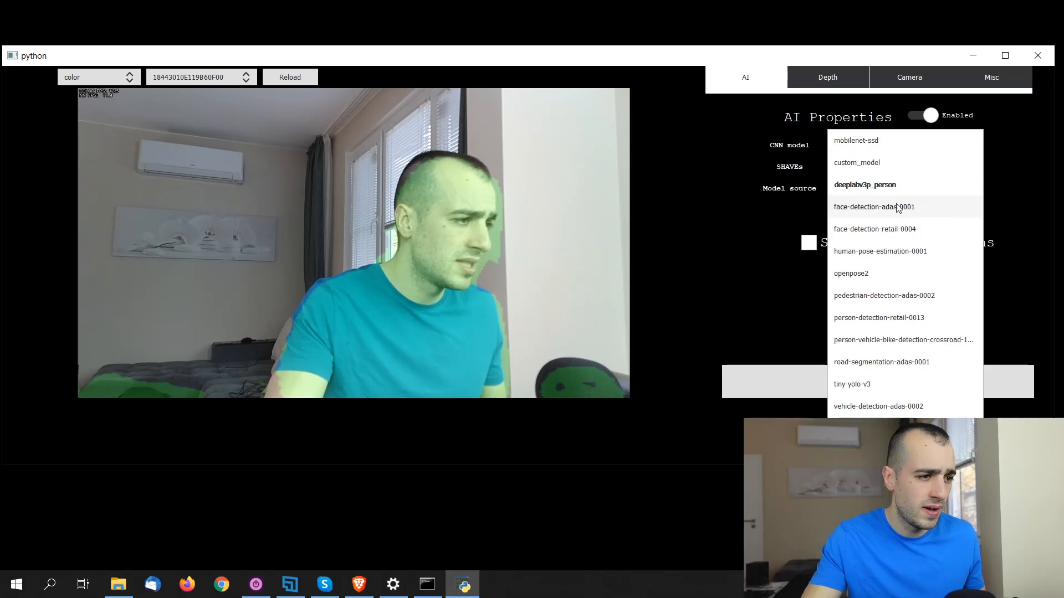
mouse_move(880, 251)
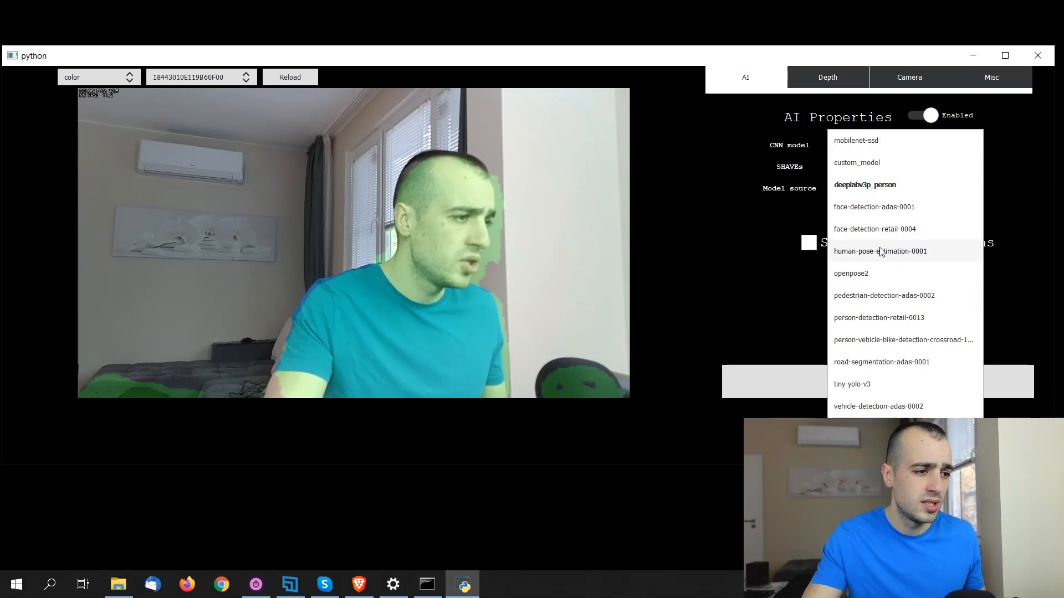
Step: Set the CNN model to human-pose-estimation-0001
click(879, 251)
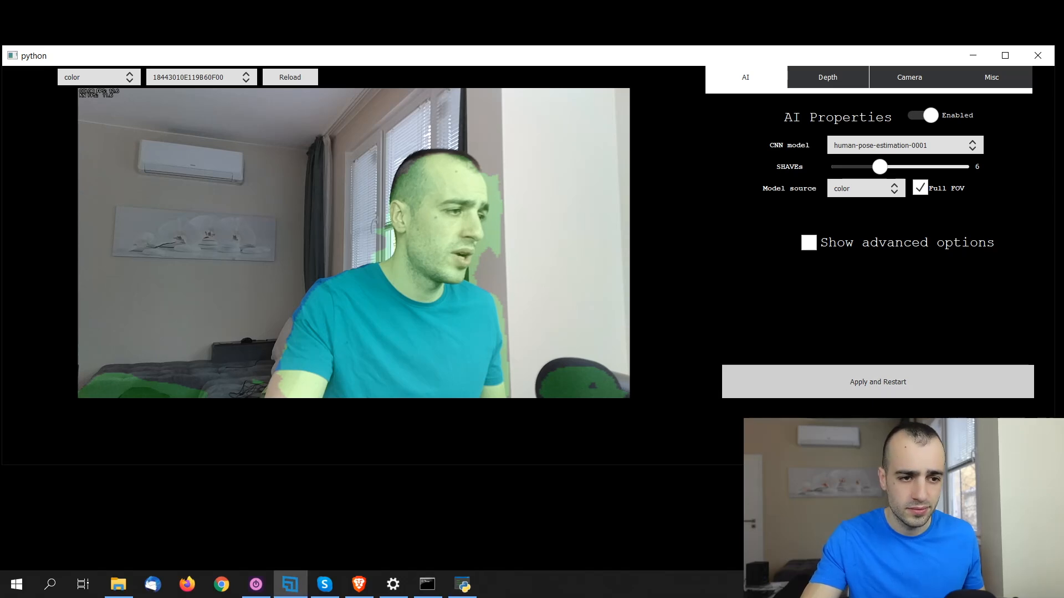
Step: Restart with human-pose-estimation-0001, then select openpose2 as the CNN model
click(876, 381)
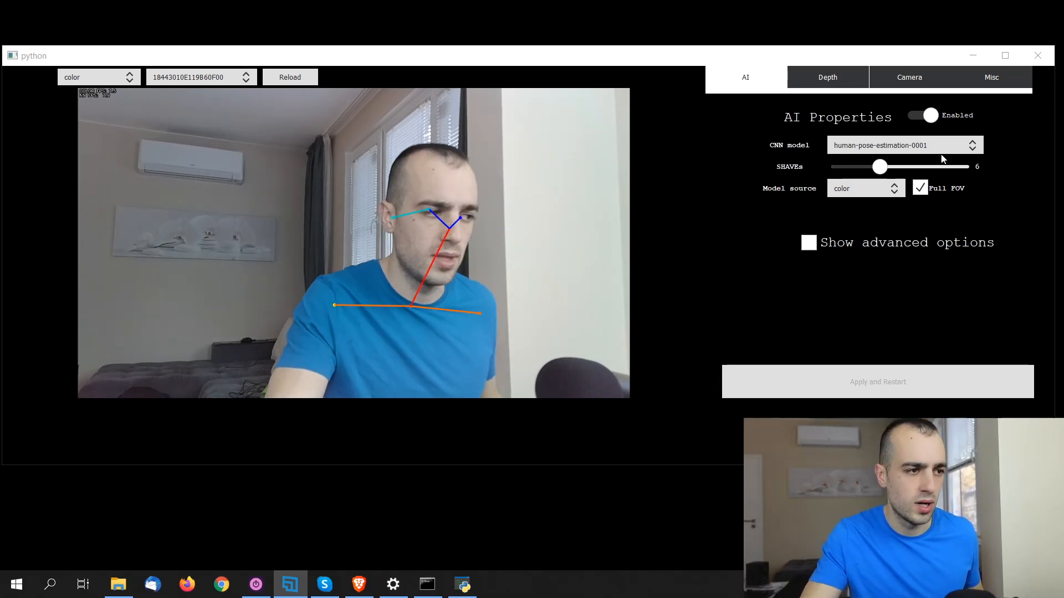
click(971, 144)
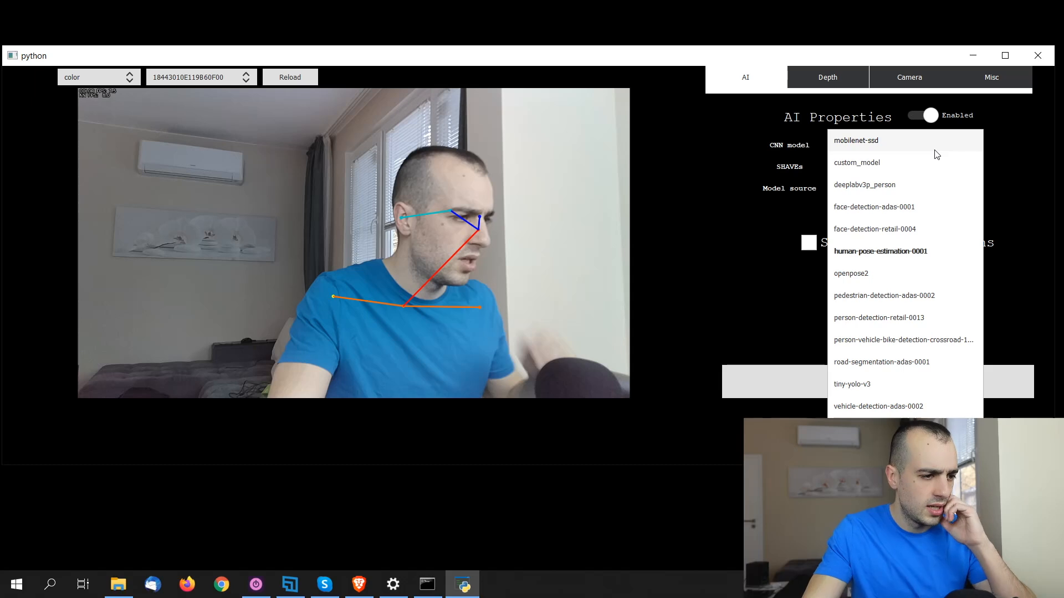
mouse_move(902, 397)
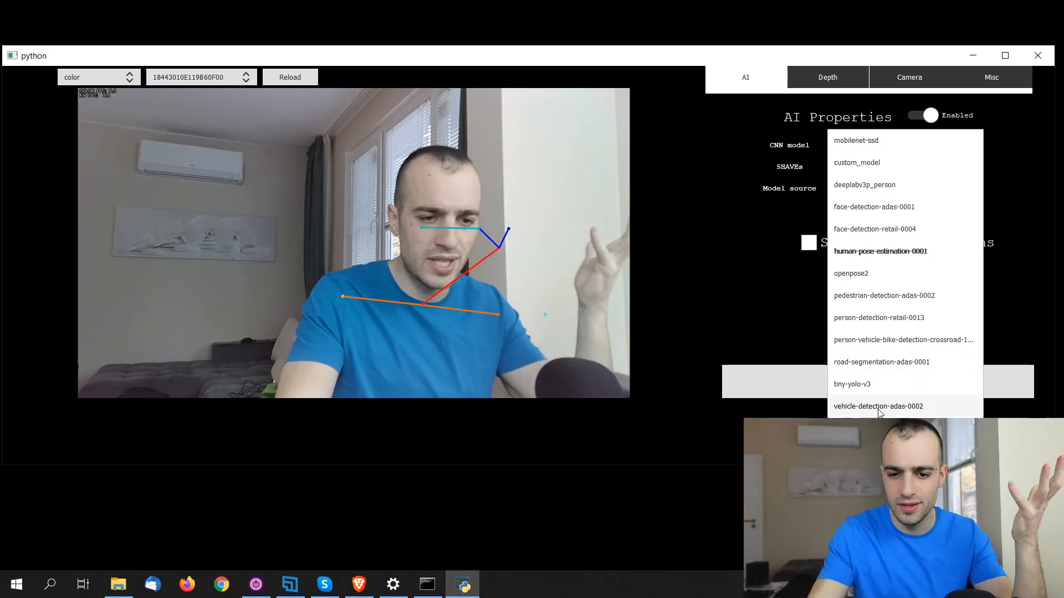
mouse_move(882, 347)
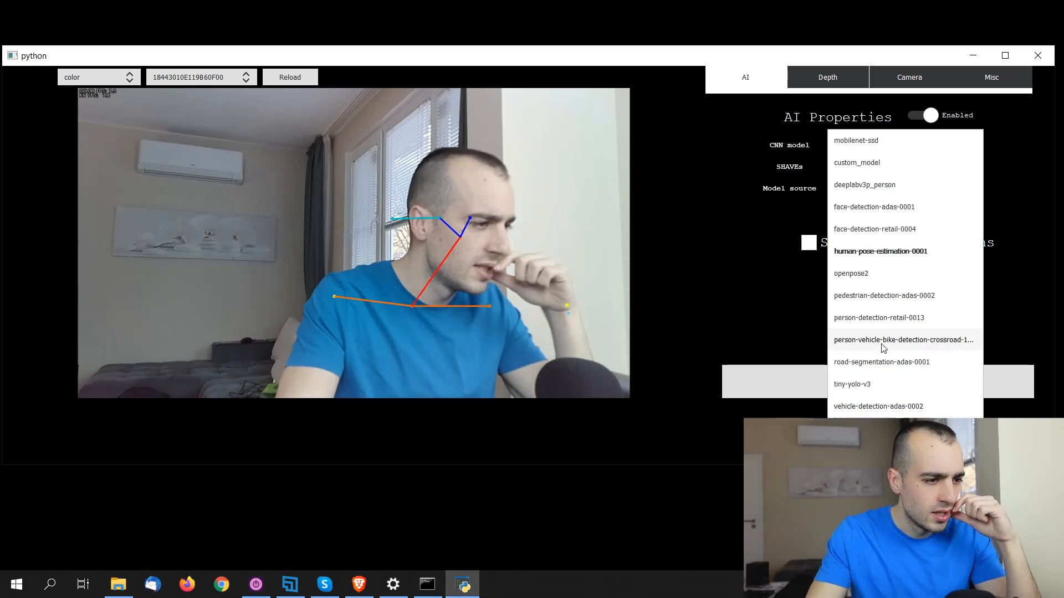
mouse_move(879, 288)
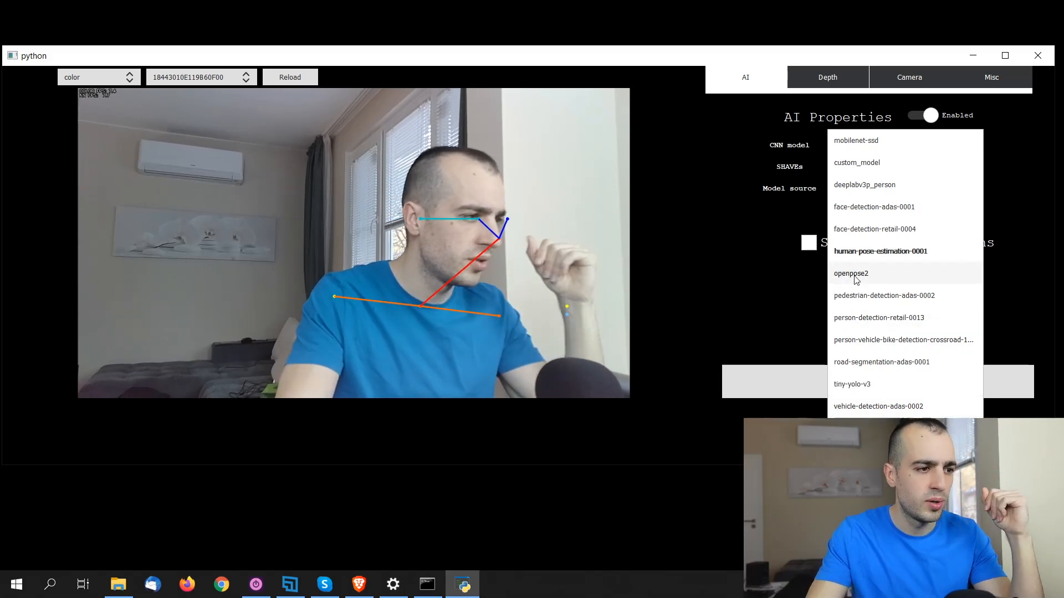
click(851, 273)
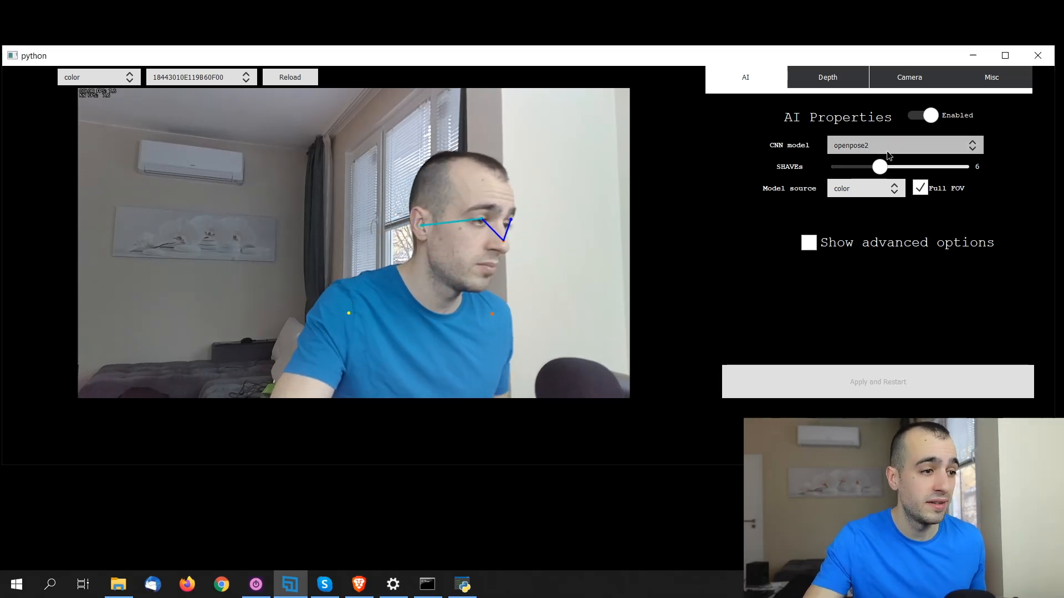
Step: Run tiny-yolo-v3 from the CNN model list, then select yolo-v3
click(903, 145)
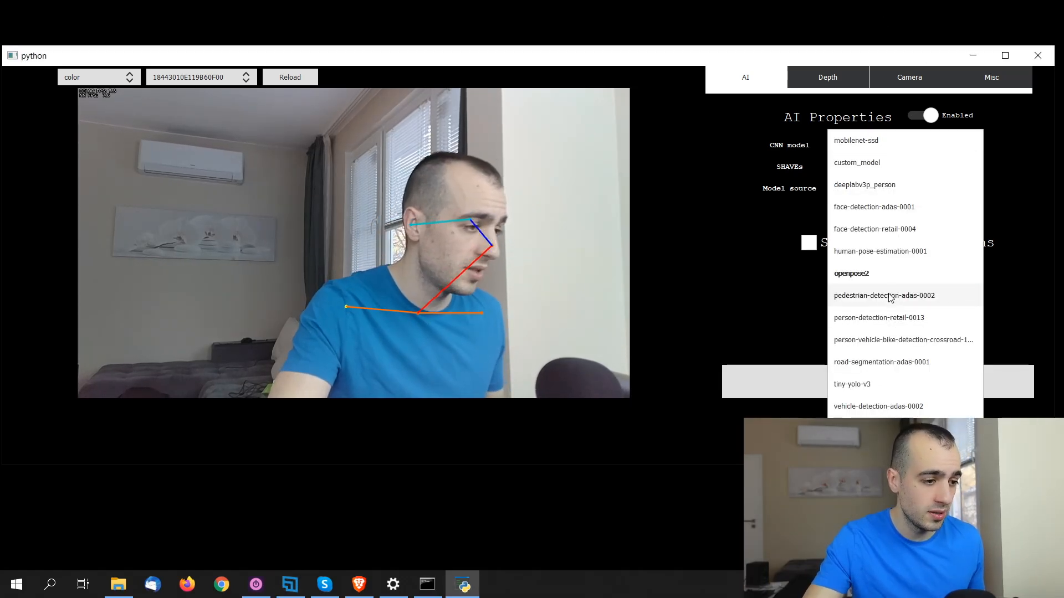
mouse_move(867, 384)
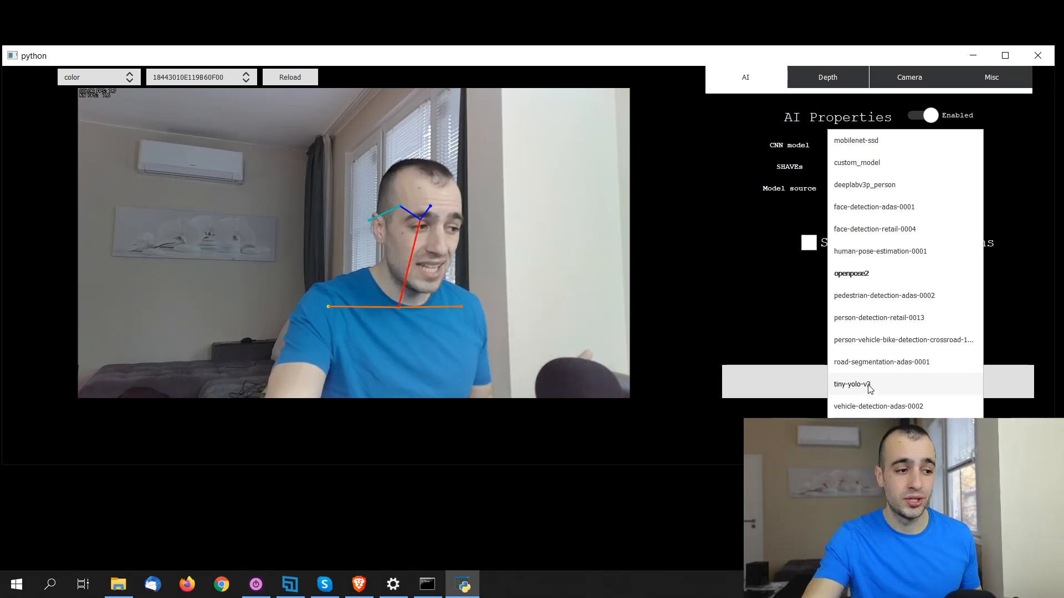
click(853, 385)
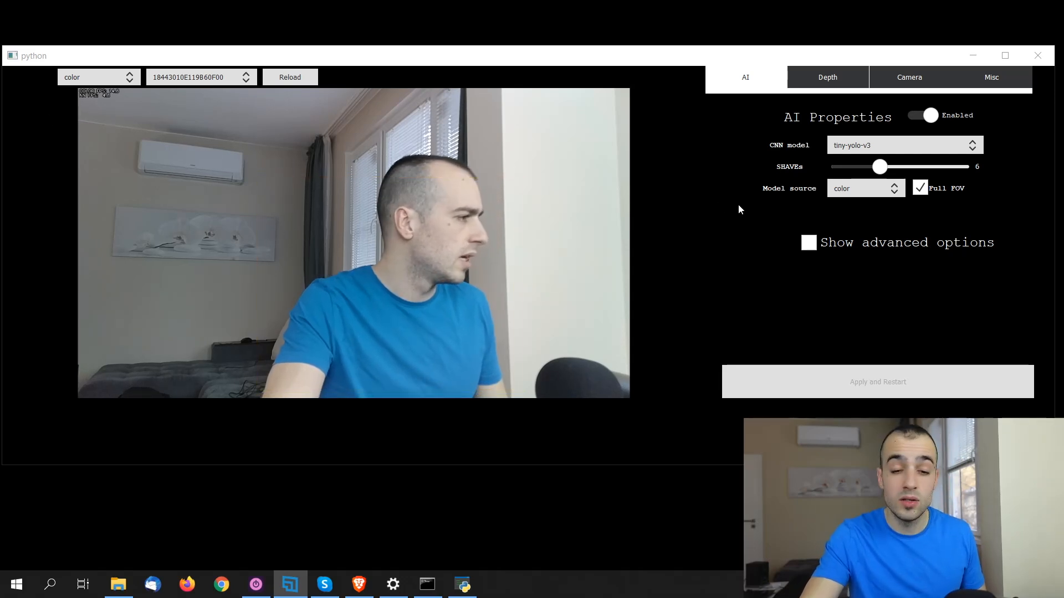
click(903, 145)
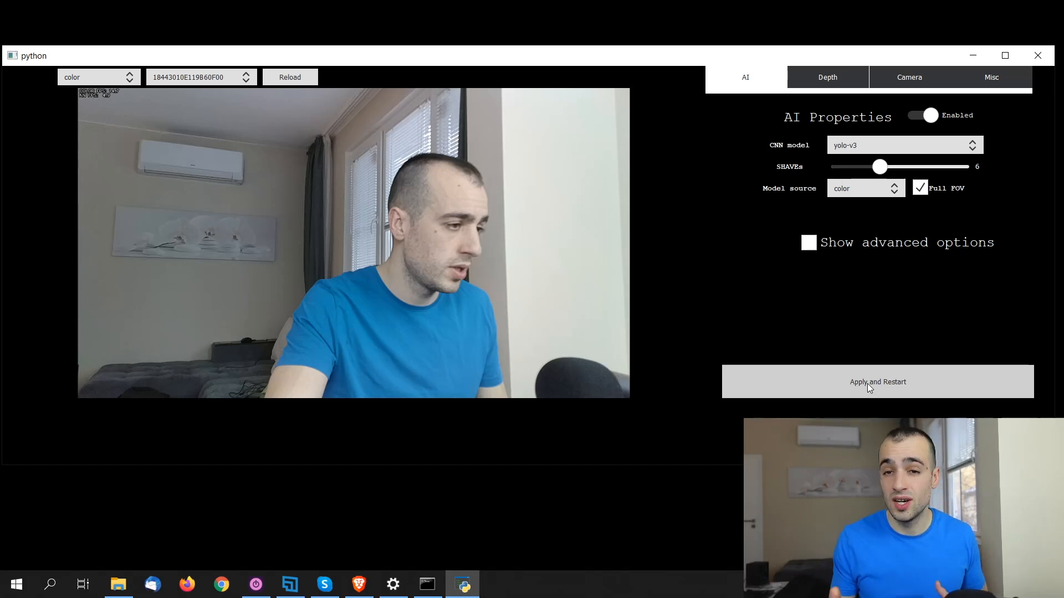
Step: Restart the demo with yolo-v3 detecting the person, then open the Depth tab
click(877, 381)
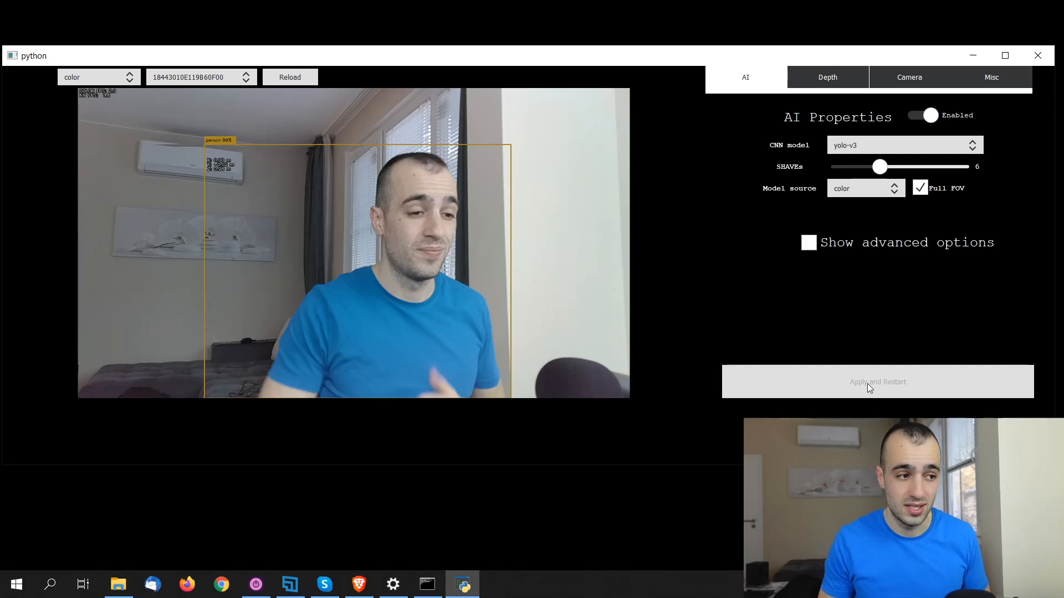
click(827, 77)
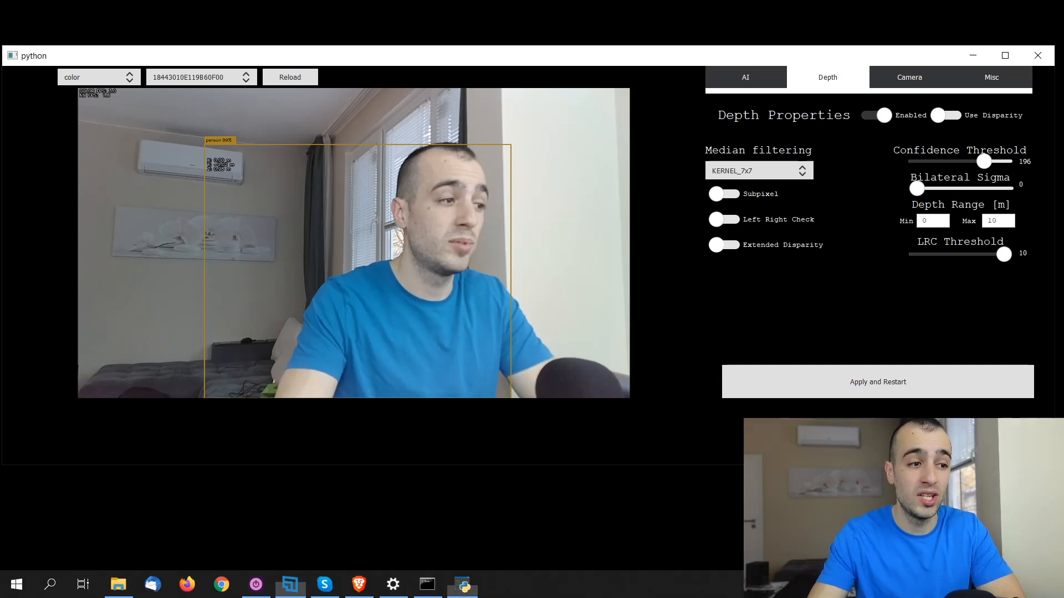
Step: Focus the Depth Range Max field, then open the Camera tab
click(933, 221)
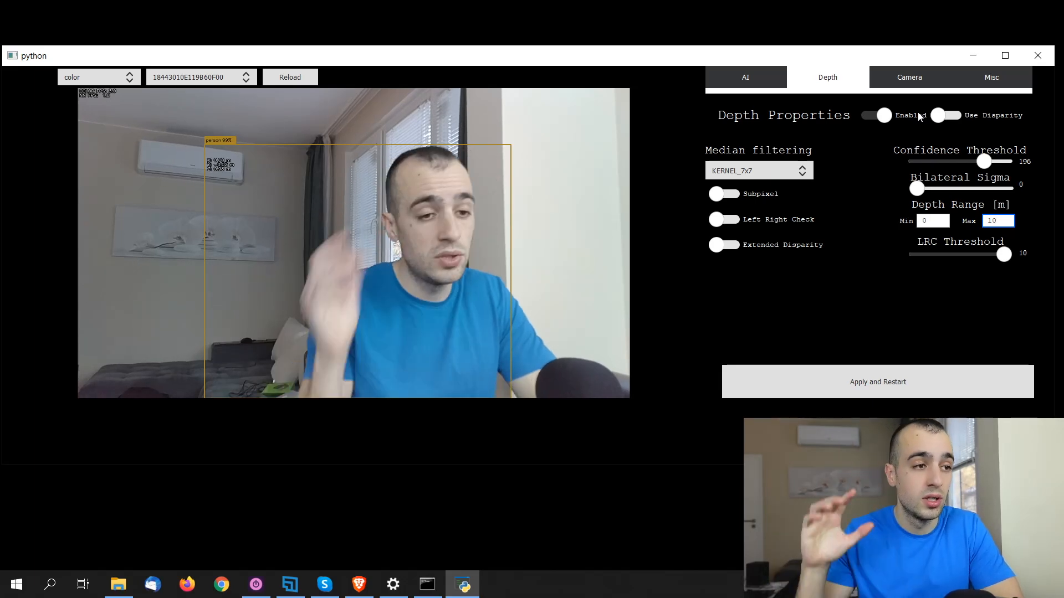
click(909, 77)
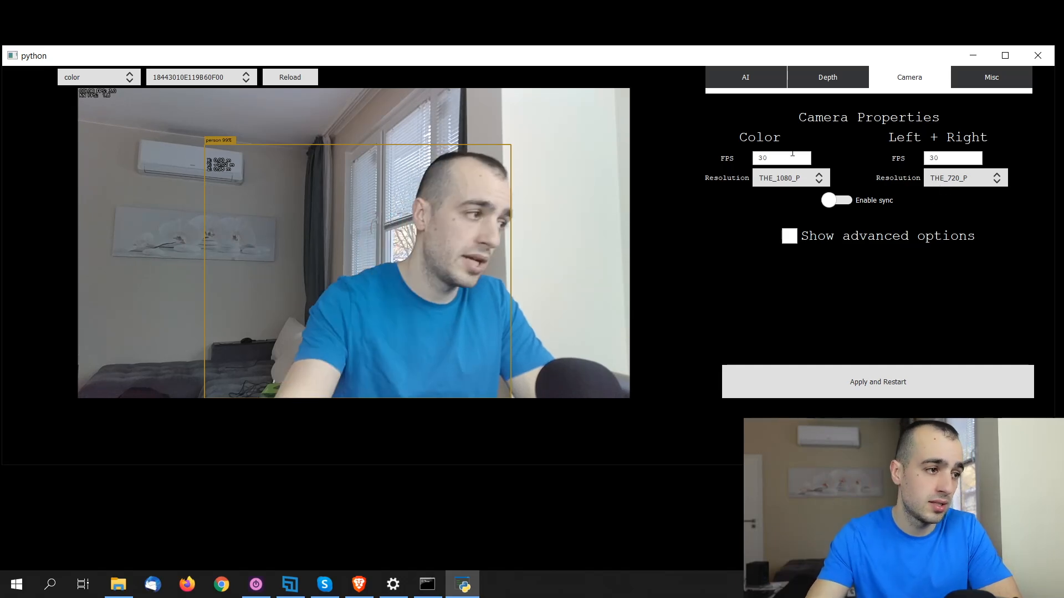
Step: Inspect the Color and Left + Right FPS fields and the Color Resolution options
click(780, 158)
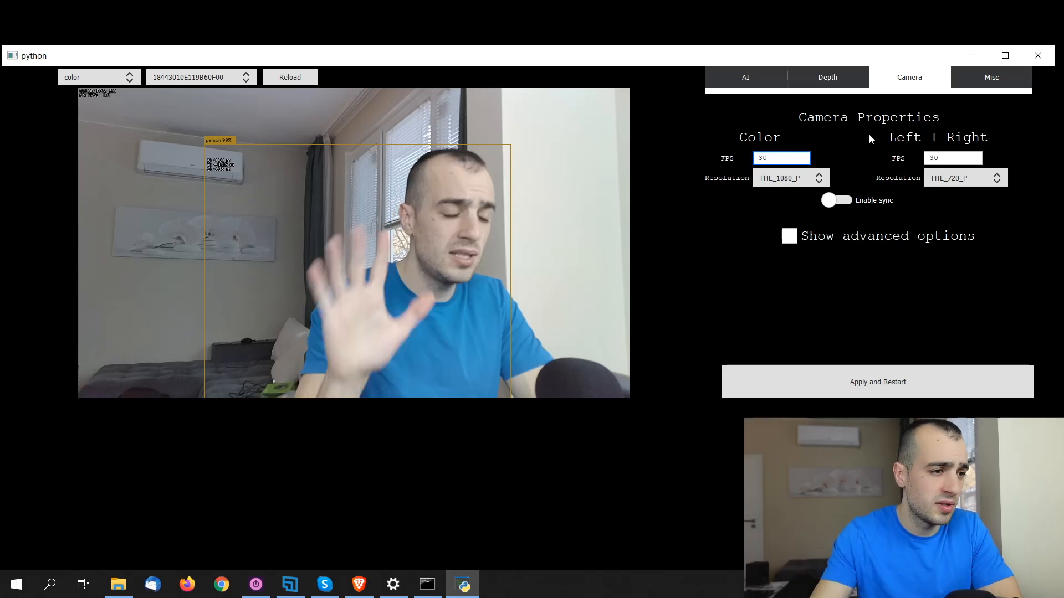
click(952, 157)
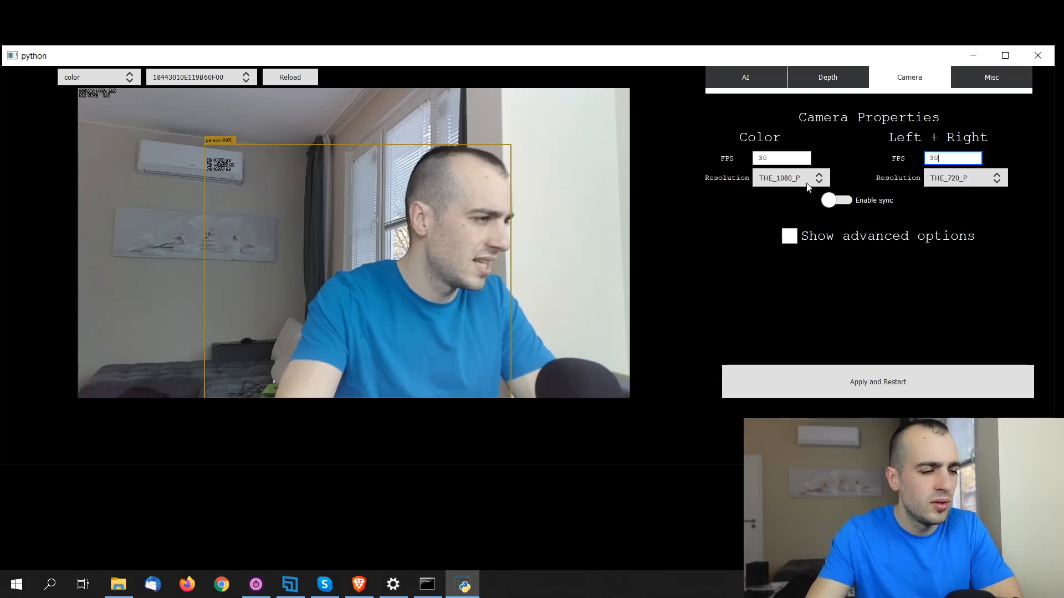
click(789, 178)
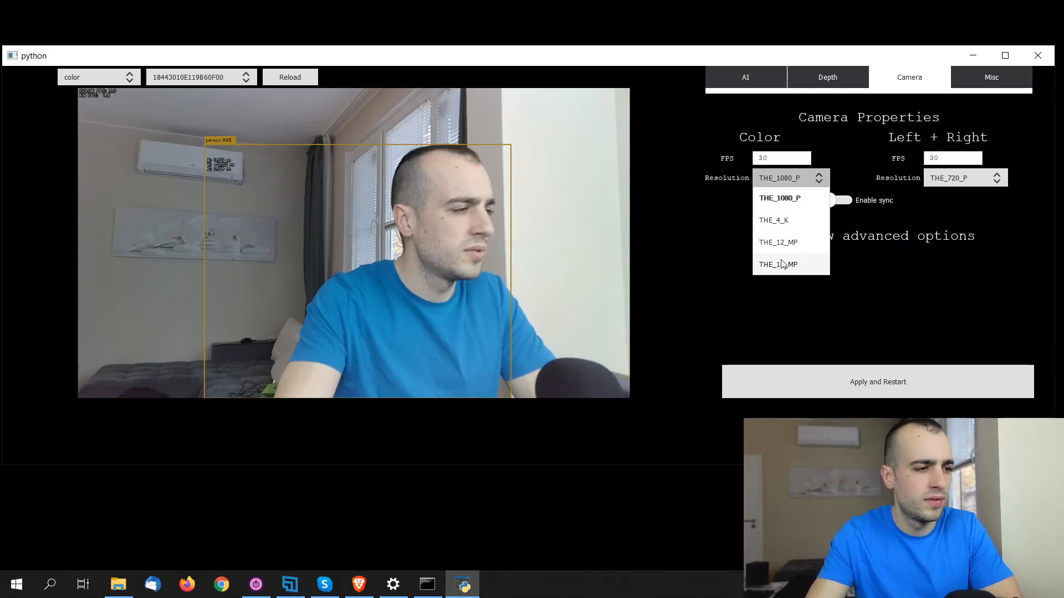
click(779, 198)
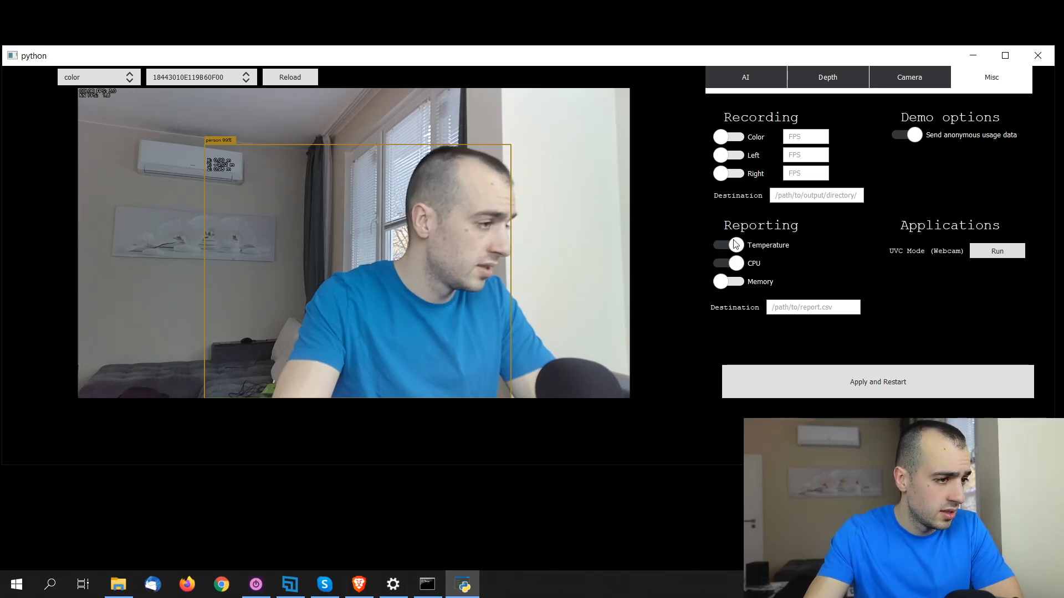
Step: Enable Temperature under Reporting on the Misc tab, alongside CPU and memory
click(728, 245)
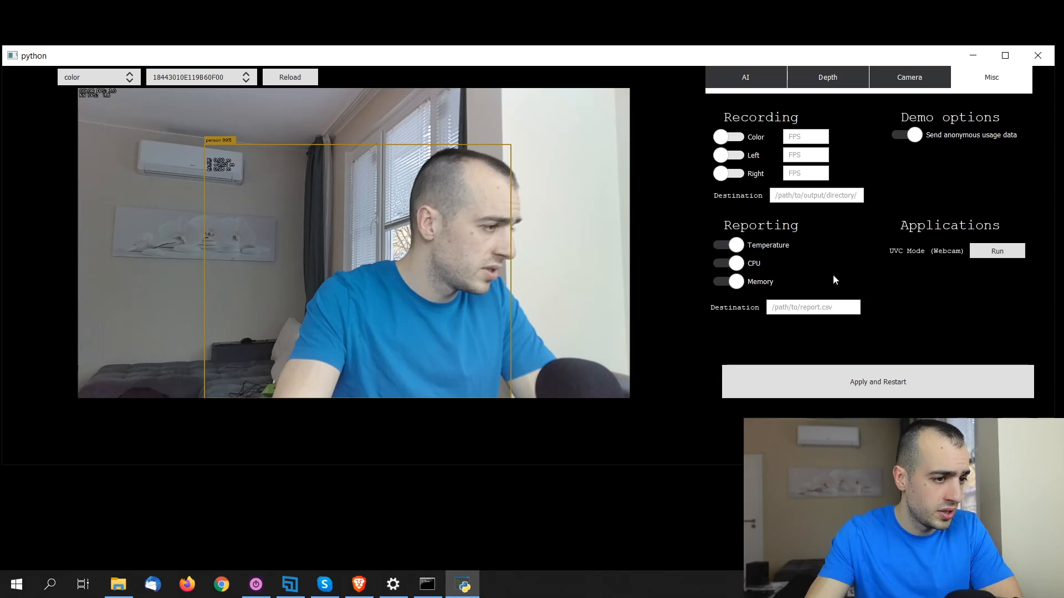
mouse_move(941, 293)
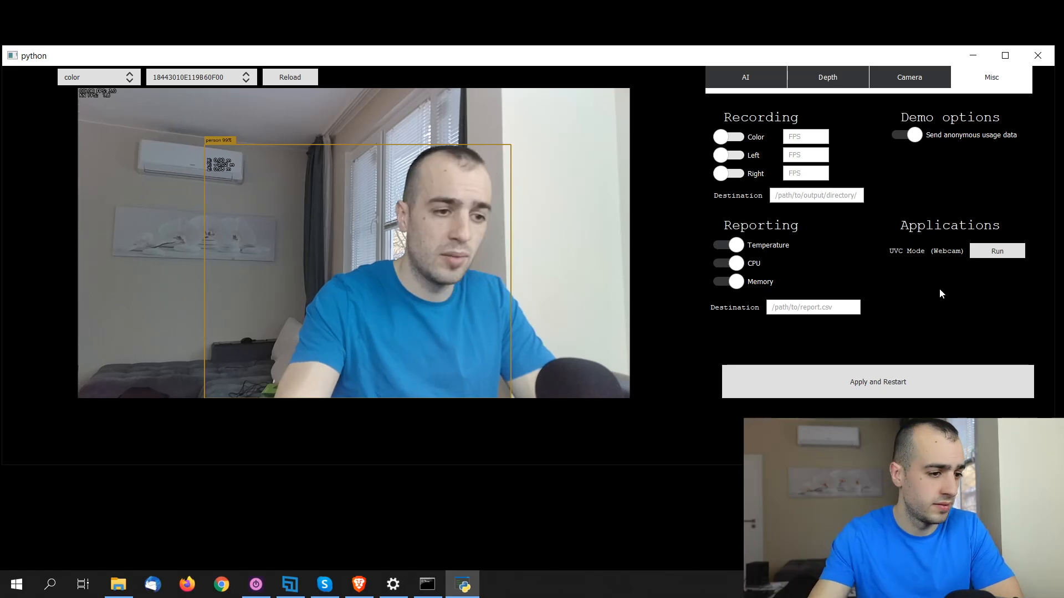
mouse_move(901, 271)
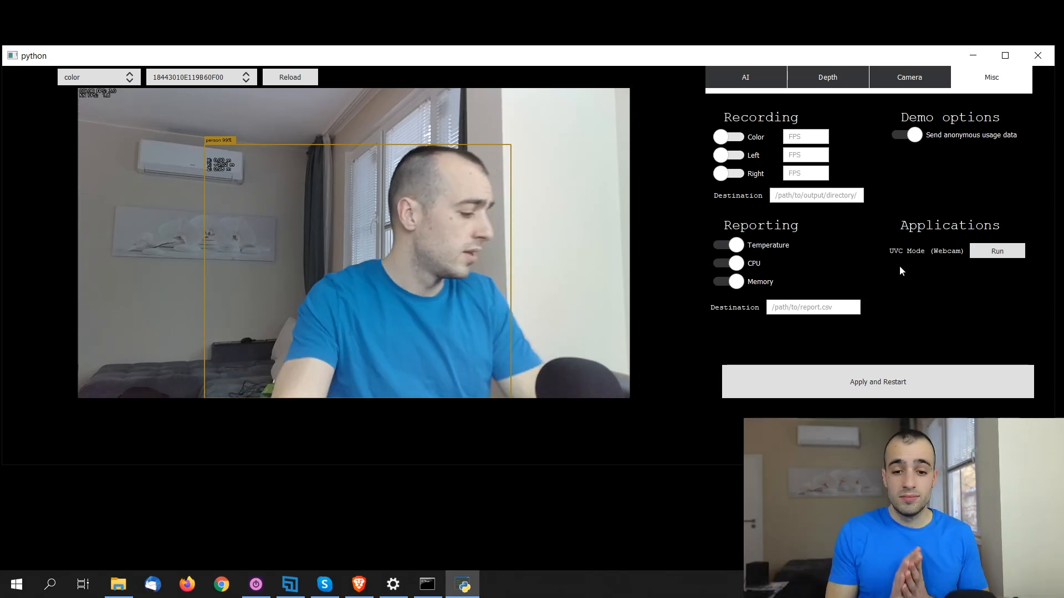